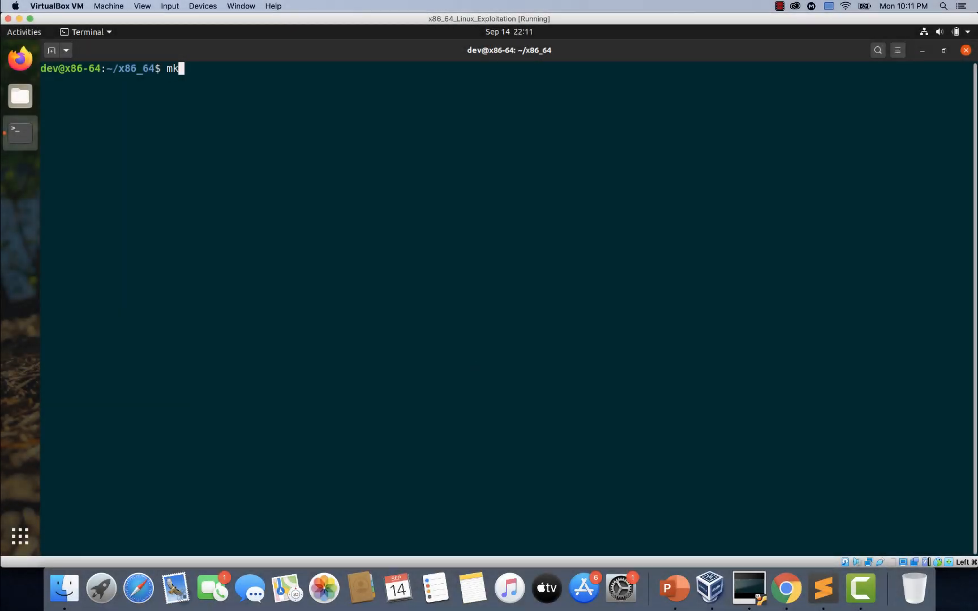
# Step: Create the ret2libc directory and change into it
pyautogui.write('dir ret')
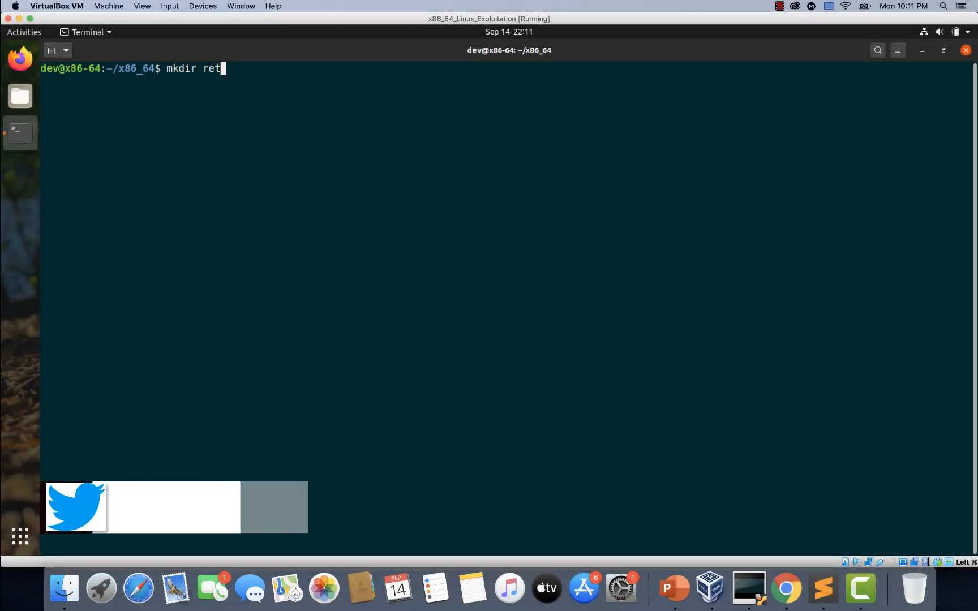
pyautogui.write('2lob')
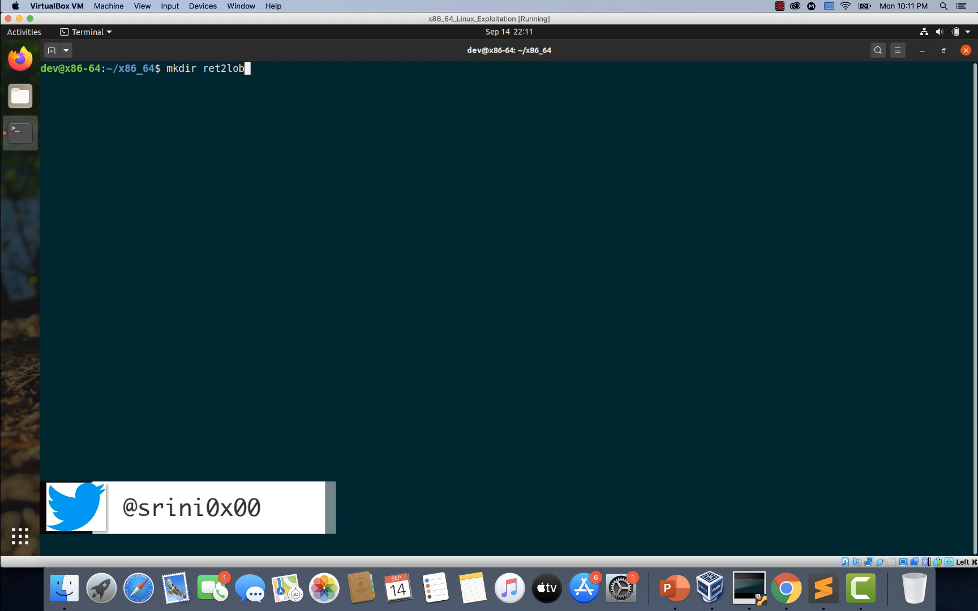
pyautogui.write('ic')
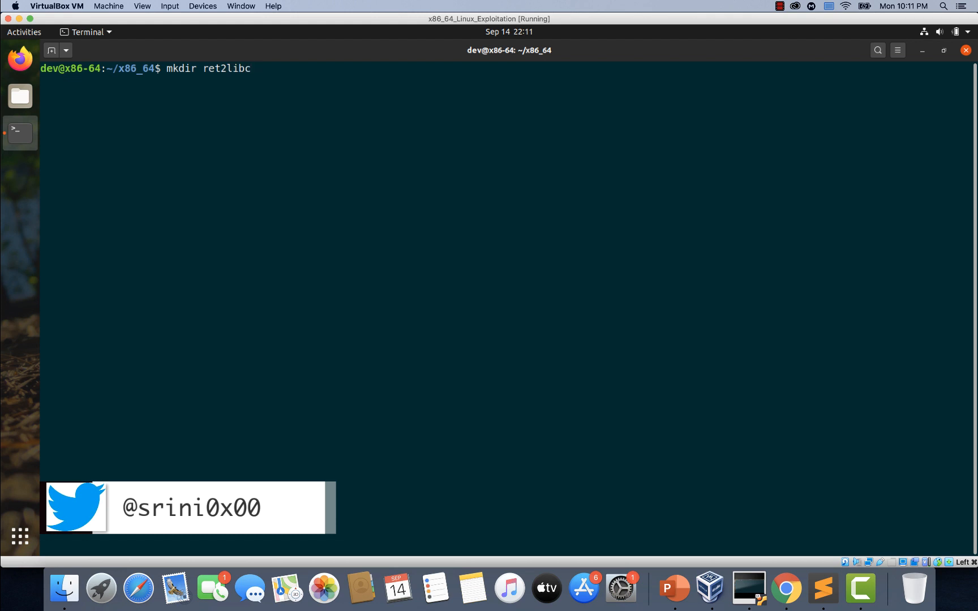
pyautogui.press('Return')
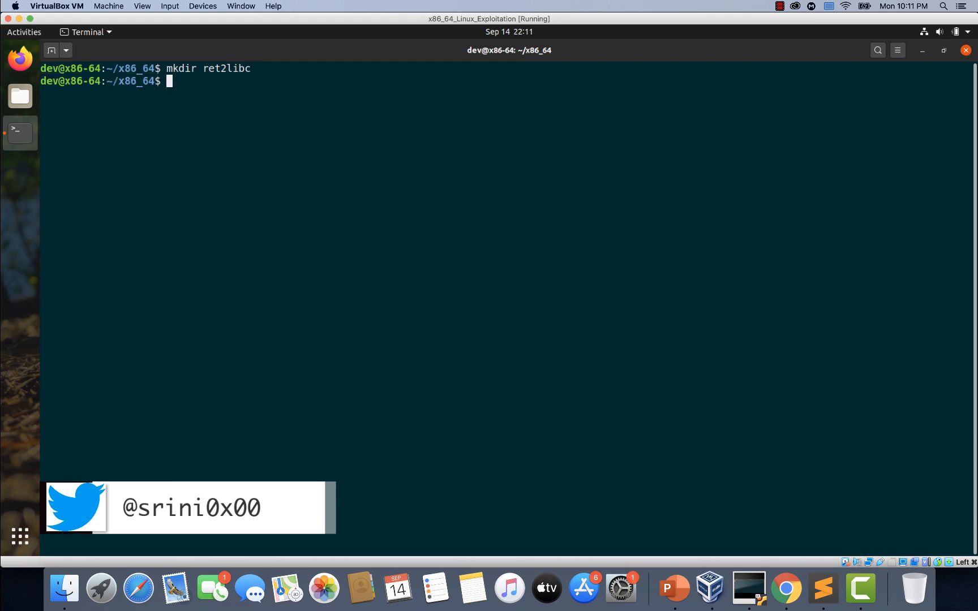
pyautogui.write('cd ret')
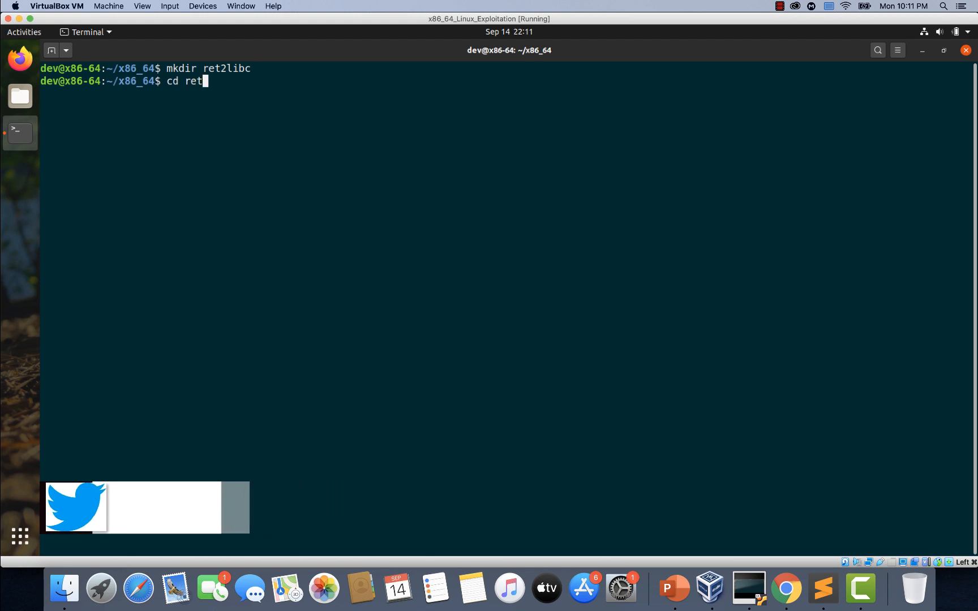
pyautogui.press('Return')
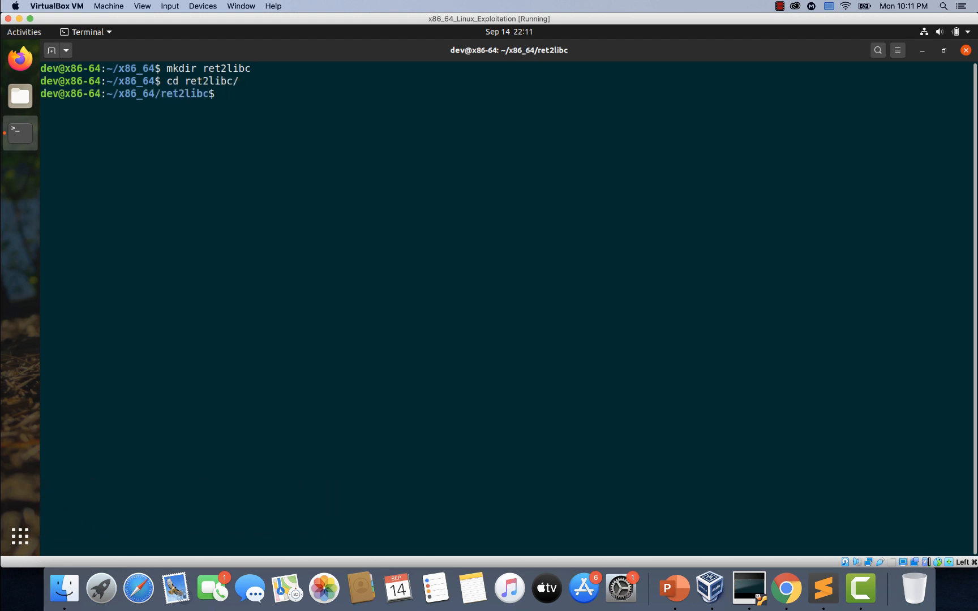
# Step: Start typing the vim command to edit system.c
pyautogui.write('vim s')
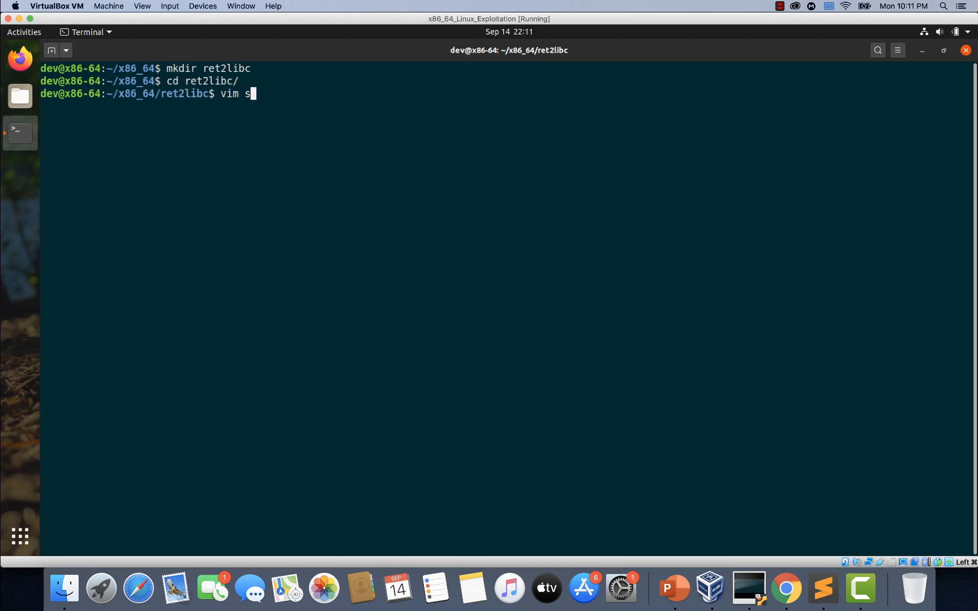
pyautogui.write('yste')
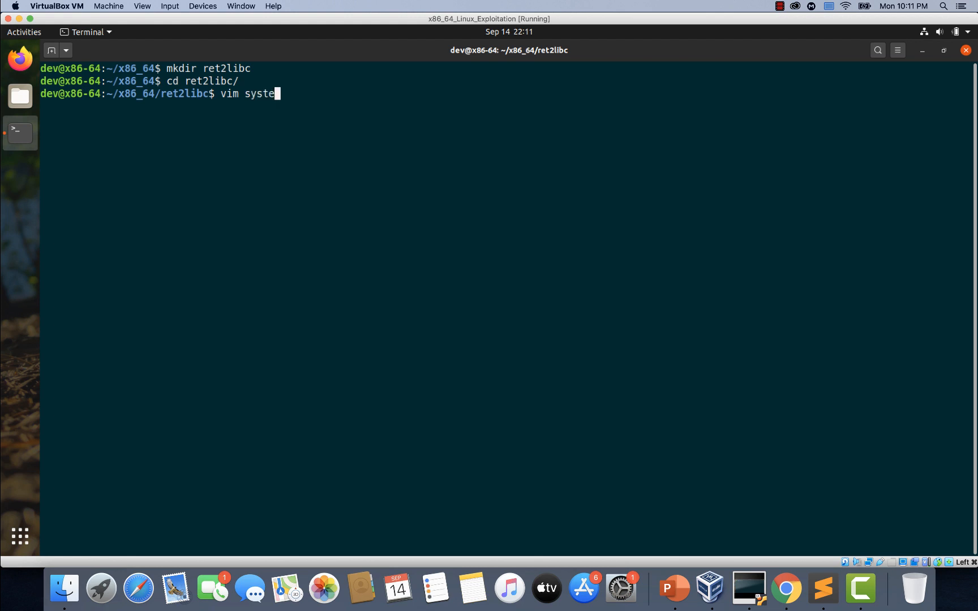
pyautogui.write('m.')
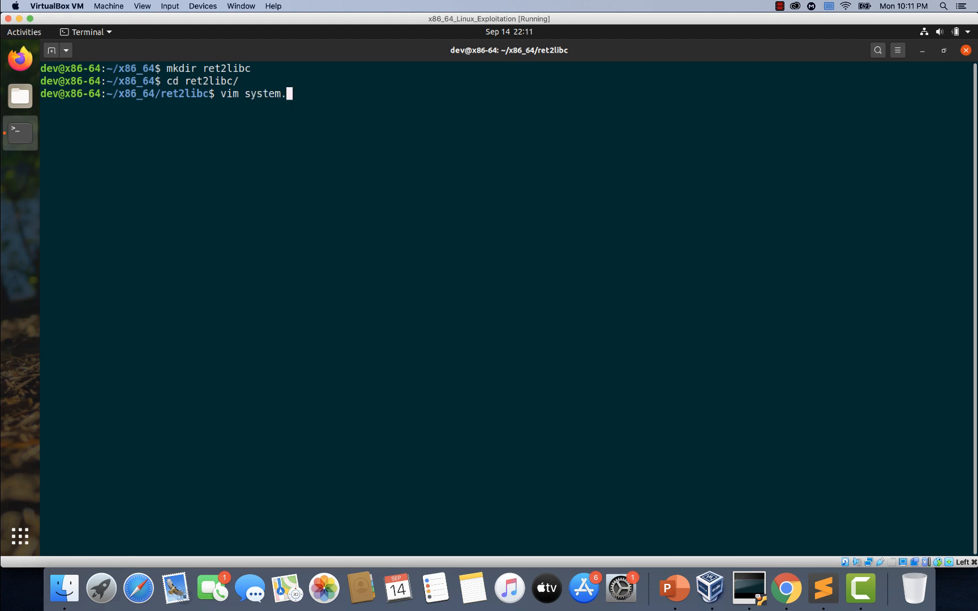
# Step: Open system.c in vim and write the #include<stdlib.h> line
pyautogui.press('Return')
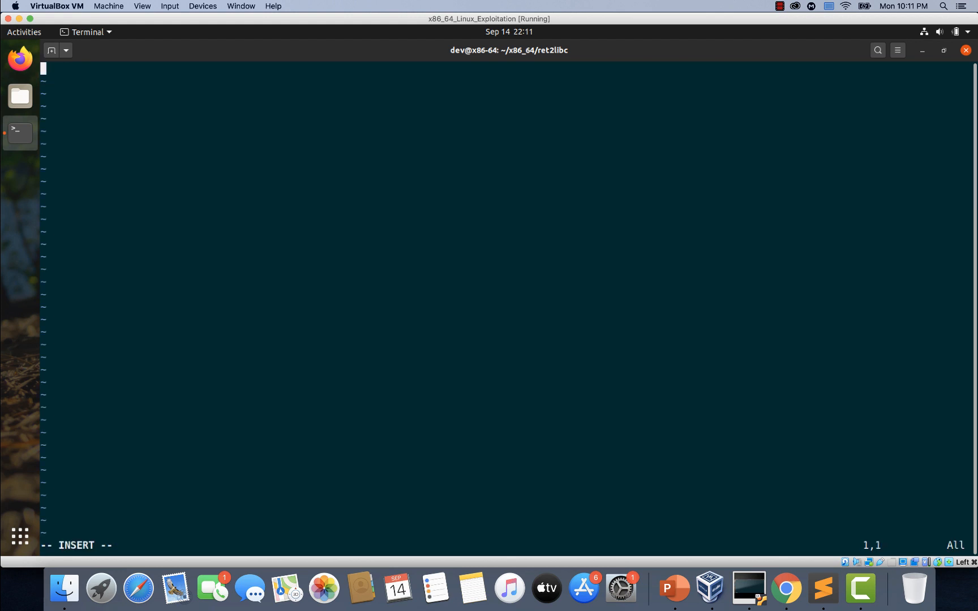
pyautogui.write('#include')
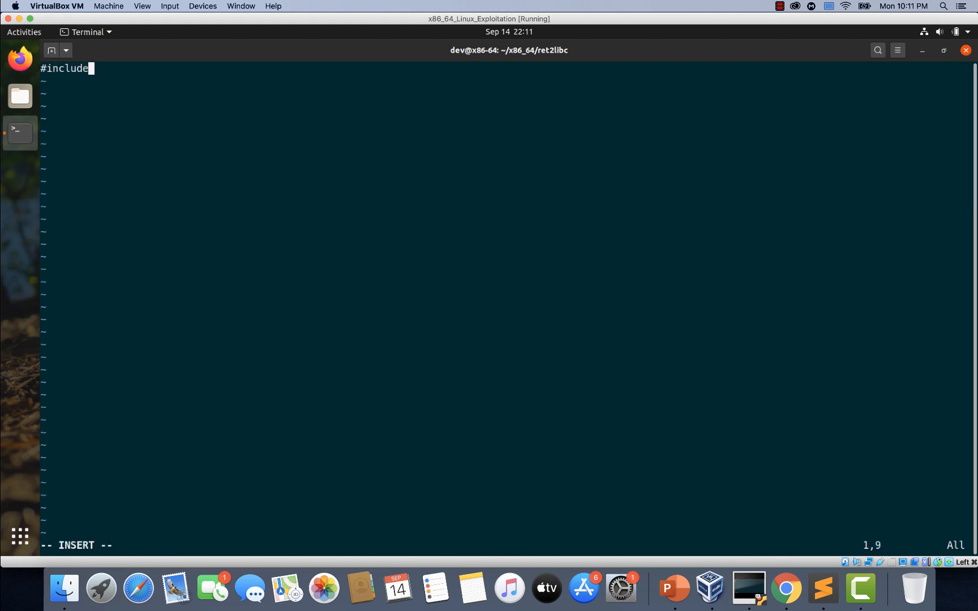
pyautogui.write('<stdlib')
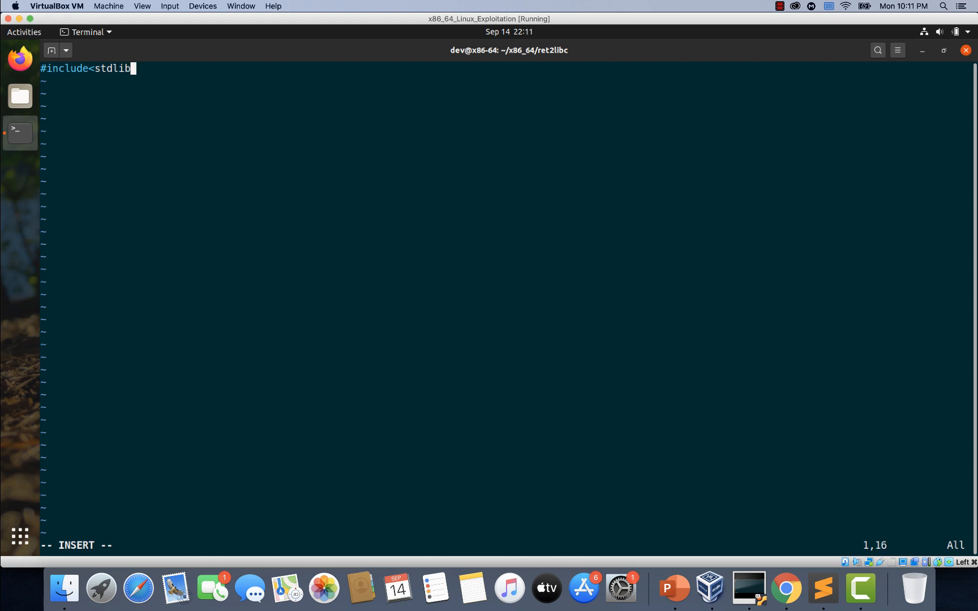
pyautogui.write('.h')
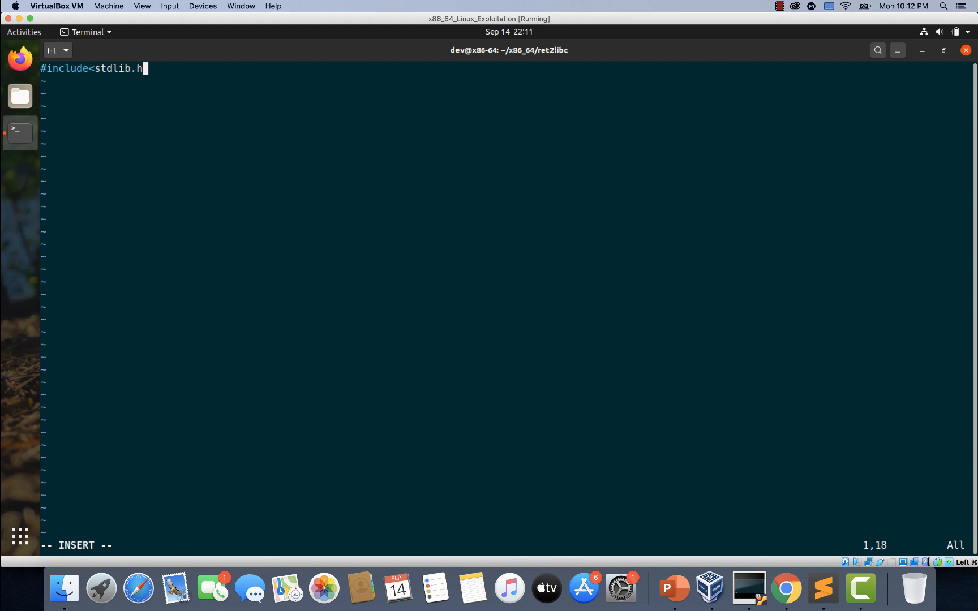
pyautogui.press('Return')
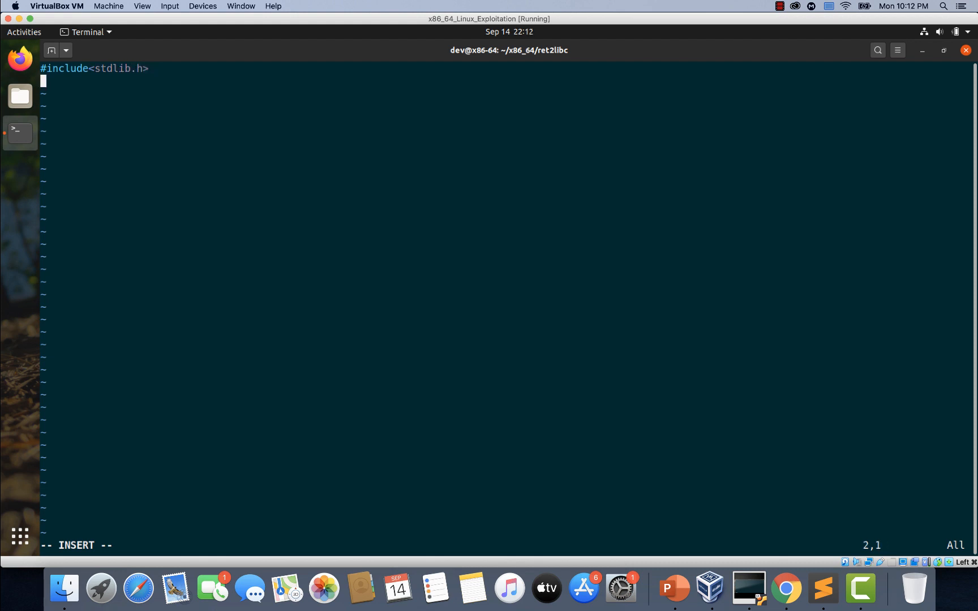
# Step: Write int main() calling system("/bin/sh")
pyautogui.write('ii')
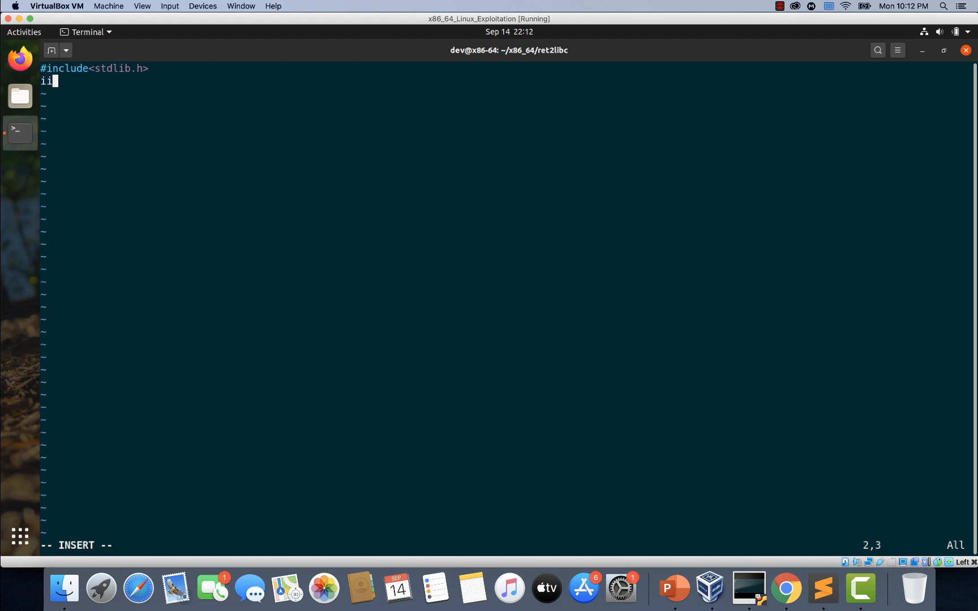
pyautogui.write('nt main(){')
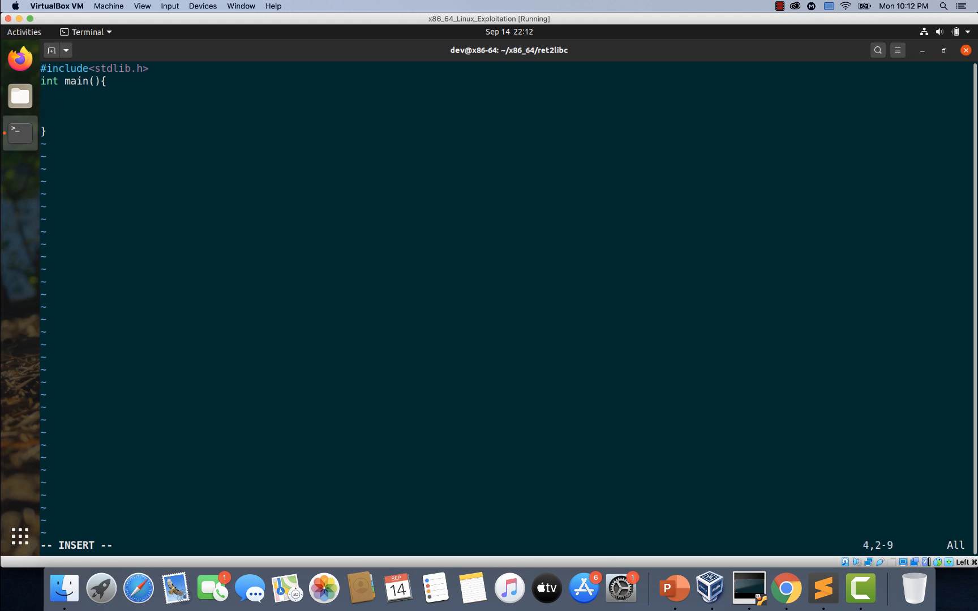
pyautogui.write('system')
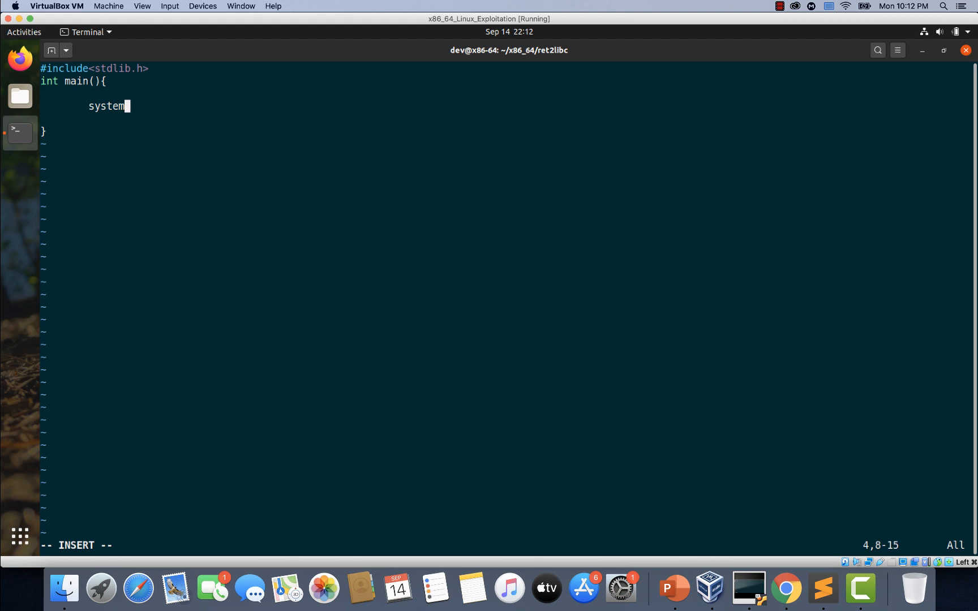
pyautogui.write('();')
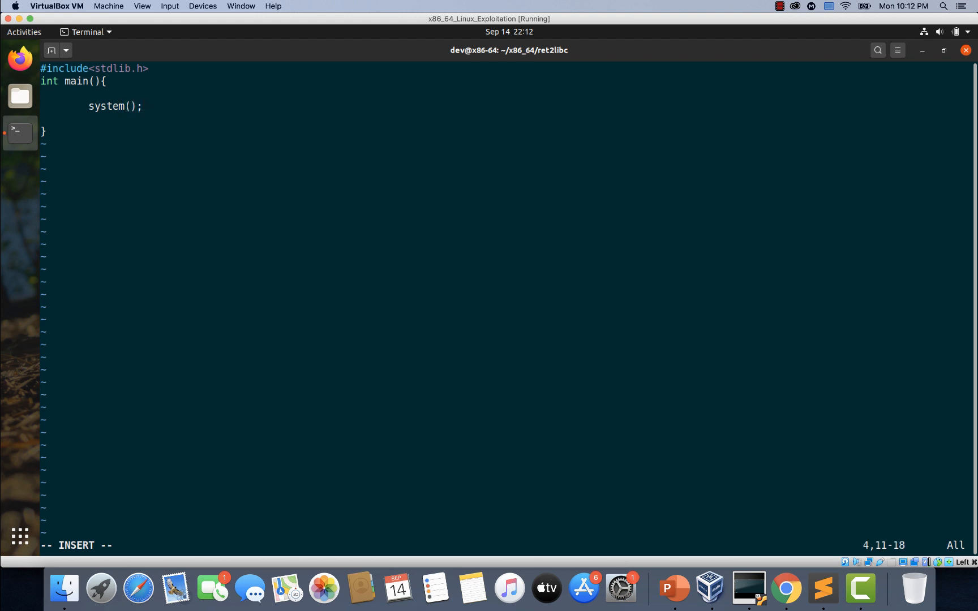
pyautogui.write('""')
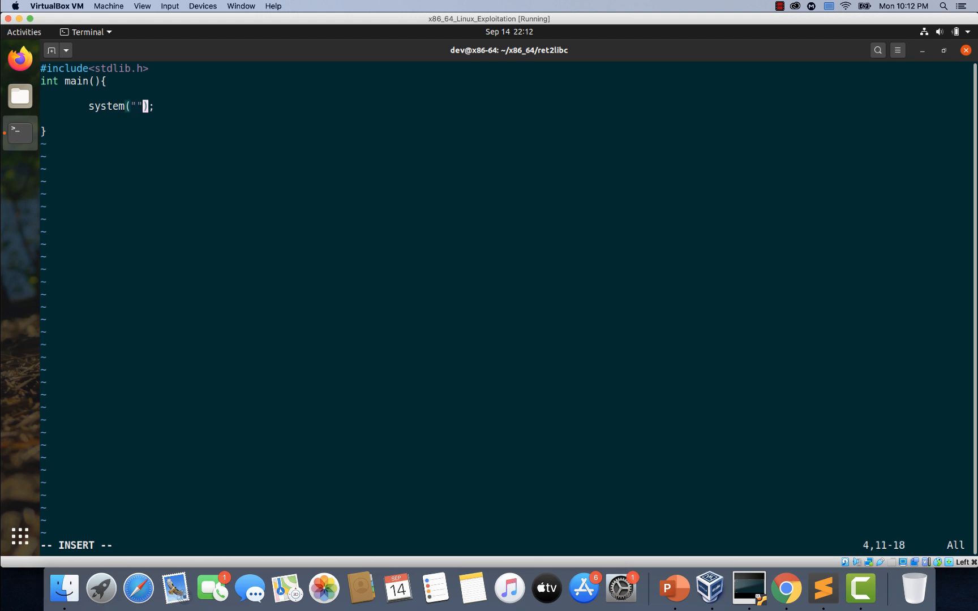
pyautogui.write('/bin')
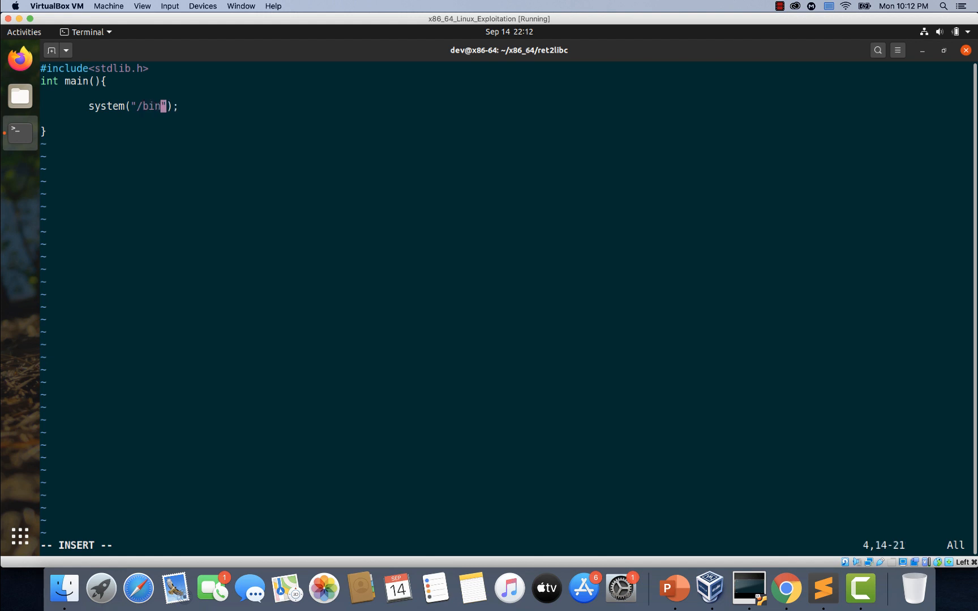
pyautogui.write('/sh')
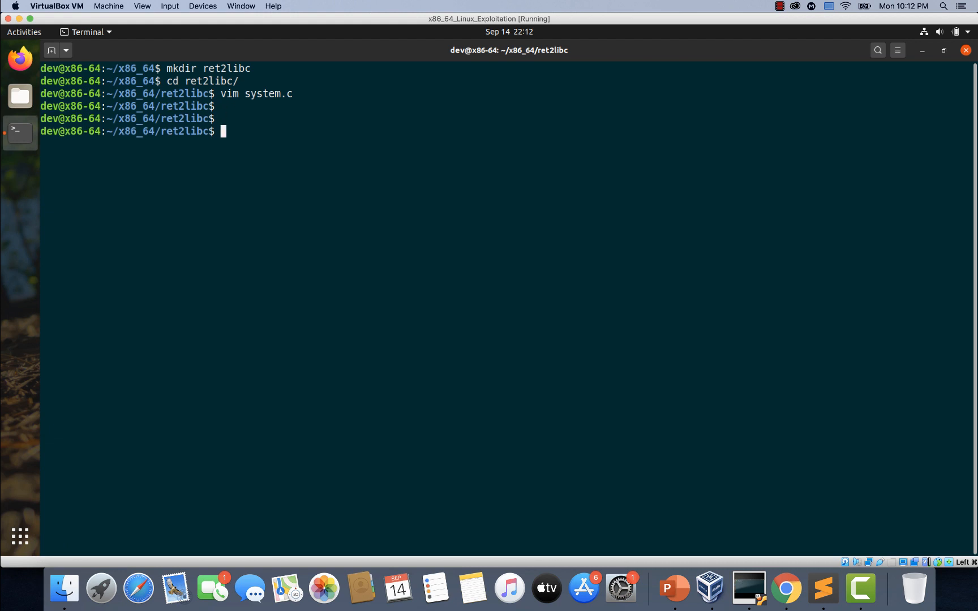
# Step: Compile system.c with gcc -o system and list the directory to confirm the binary
pyautogui.write('gcc system.c -')
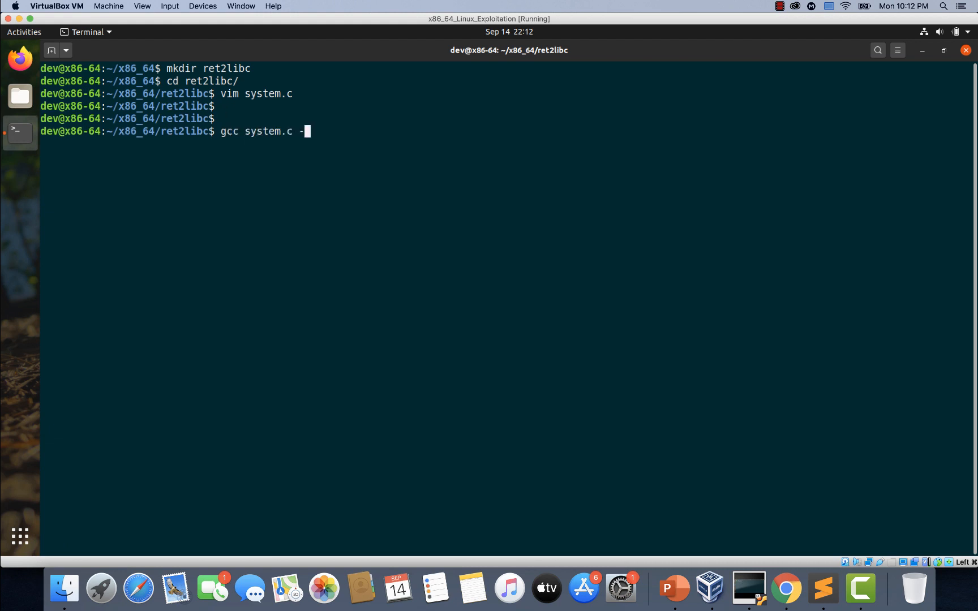
pyautogui.write('o')
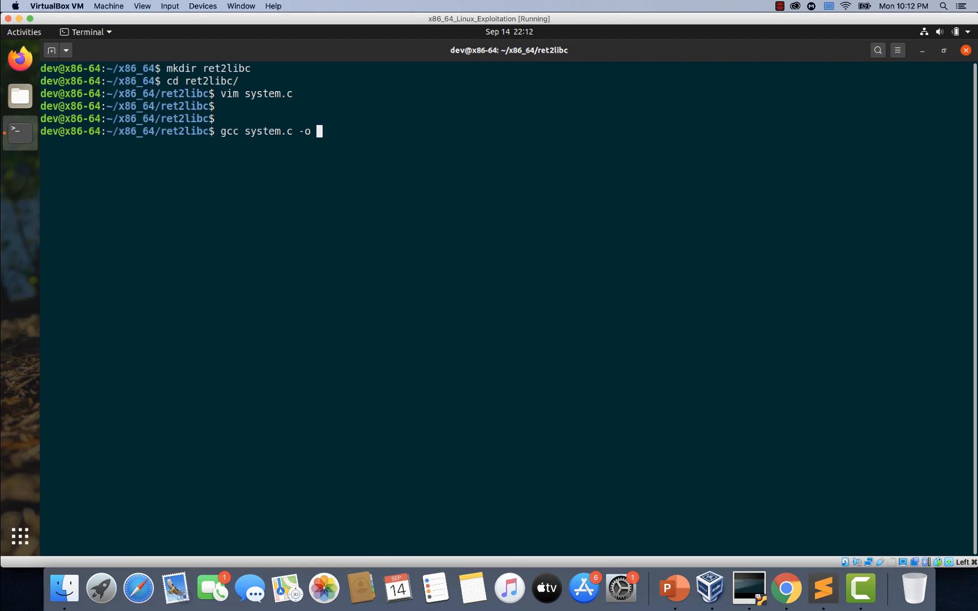
pyautogui.write('system')
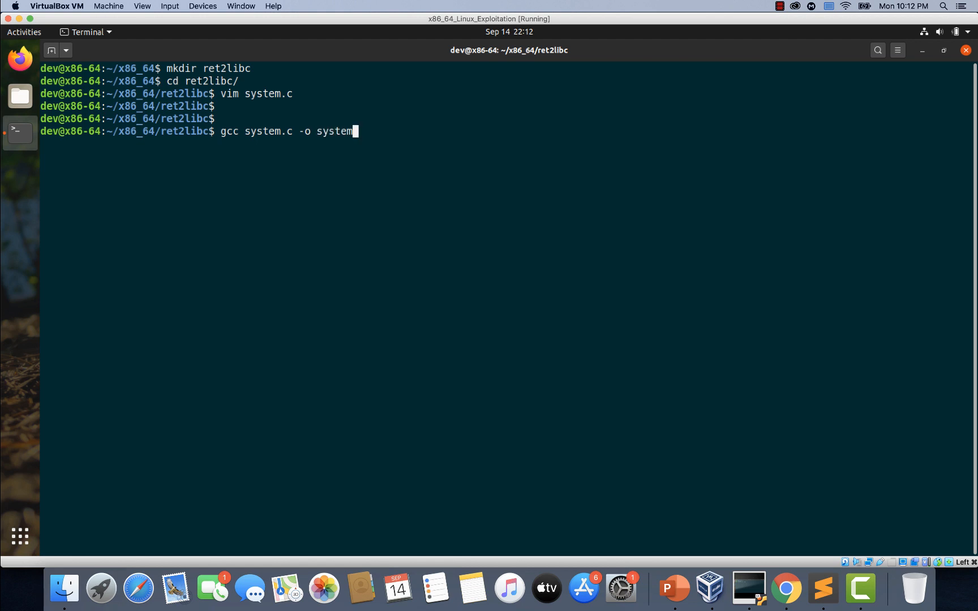
pyautogui.press('Return')
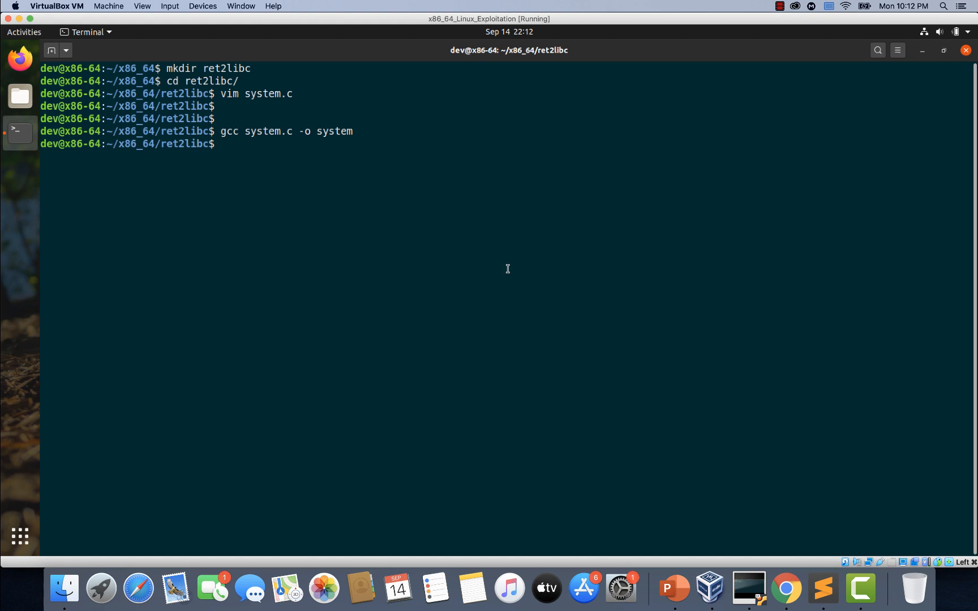
pyautogui.write('ls system')
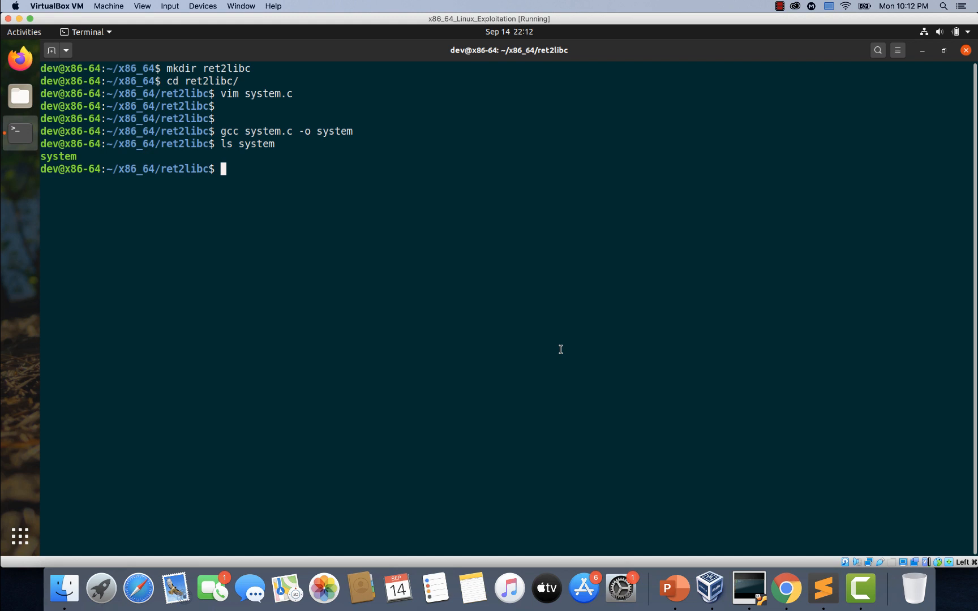
# Step: Run ./system, exit the spawned shell, and clear the screen
pyautogui.write('./sye')
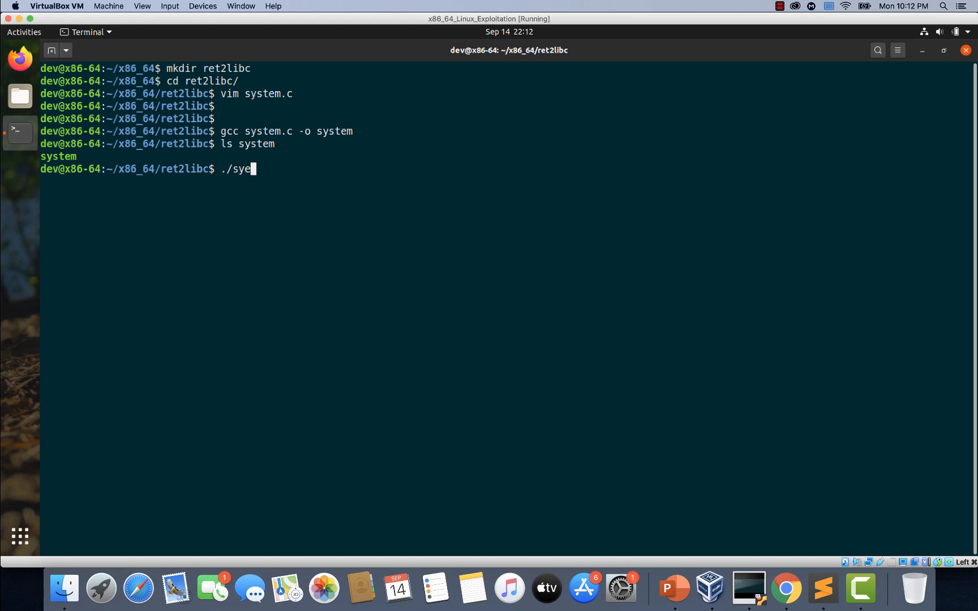
pyautogui.write('stem')
pyautogui.press('Return')
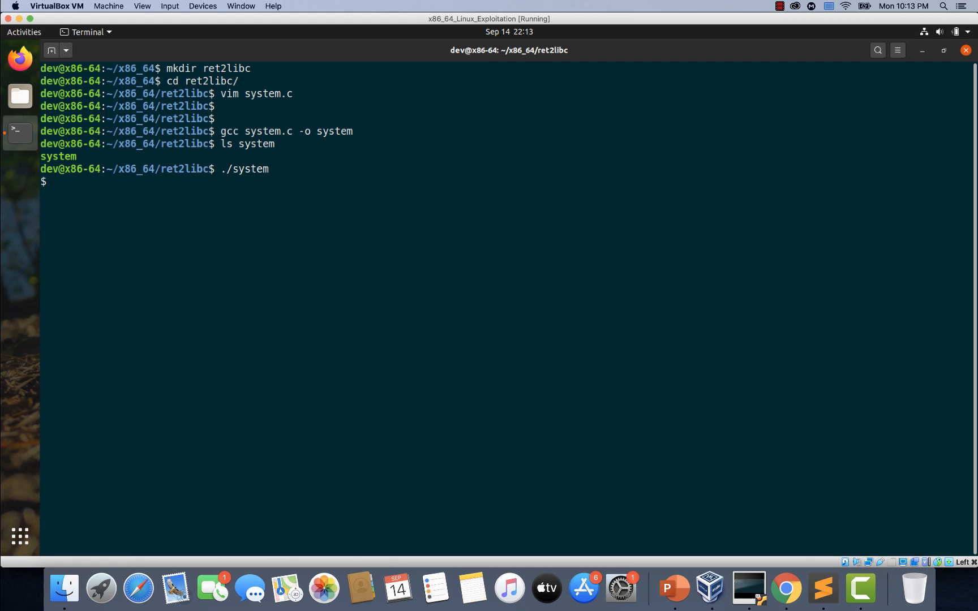
pyautogui.write('exi')
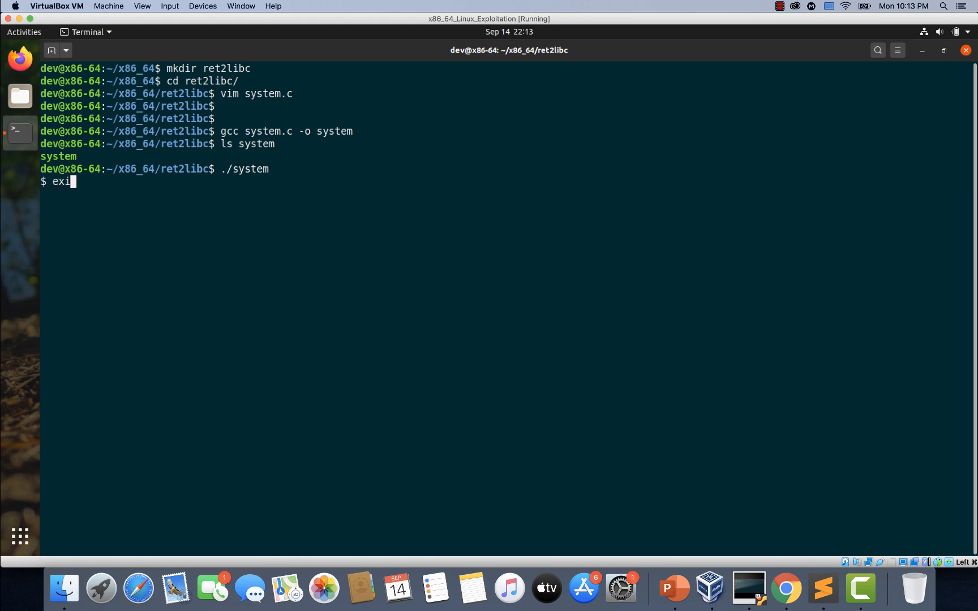
pyautogui.write('clear')
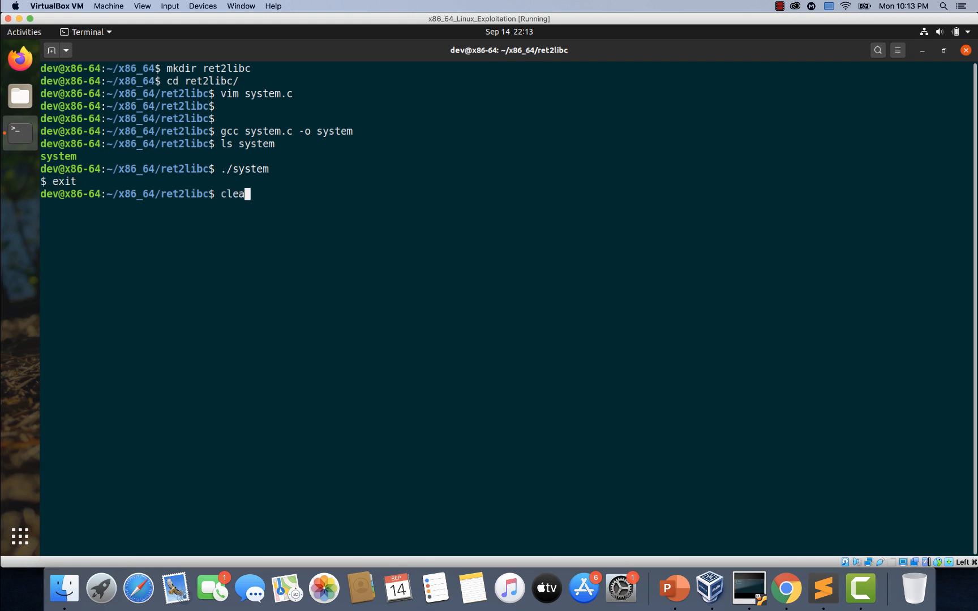
pyautogui.press('Return')
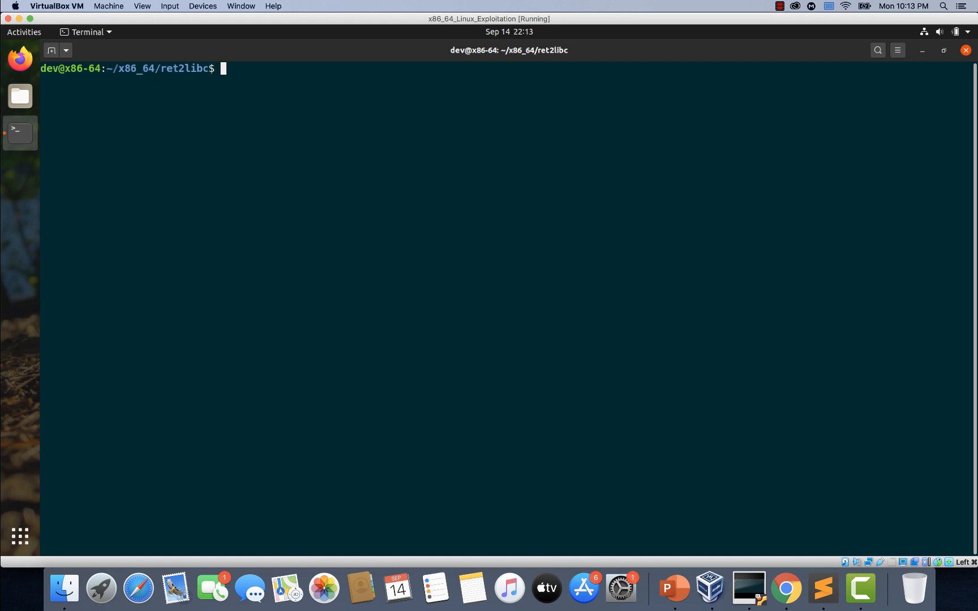
# Step: Load ./system in gdb, disassemble main, and select the 0x2004 address
pyautogui.write('gdb')
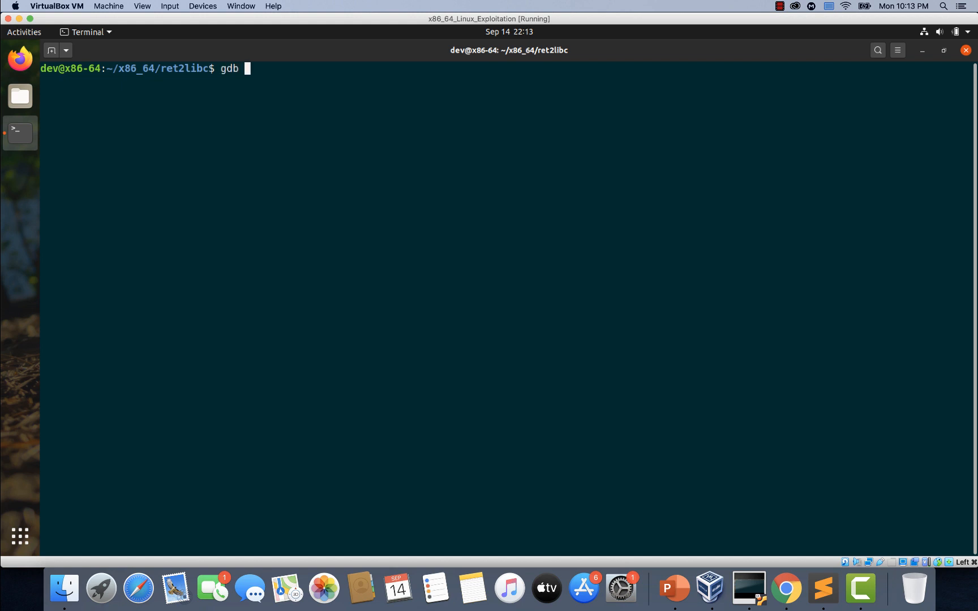
pyautogui.write('./')
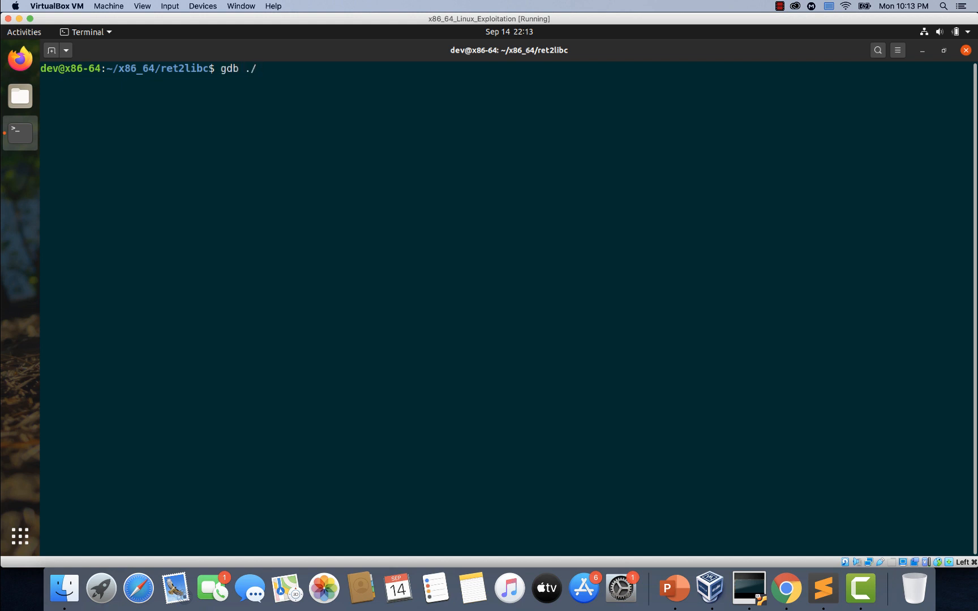
pyautogui.write('sys')
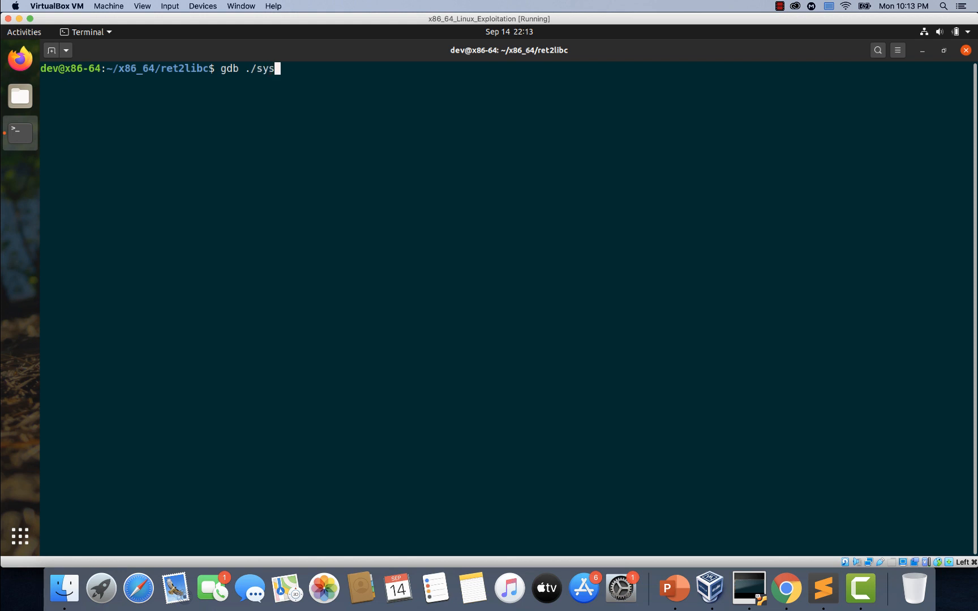
pyautogui.press('Return')
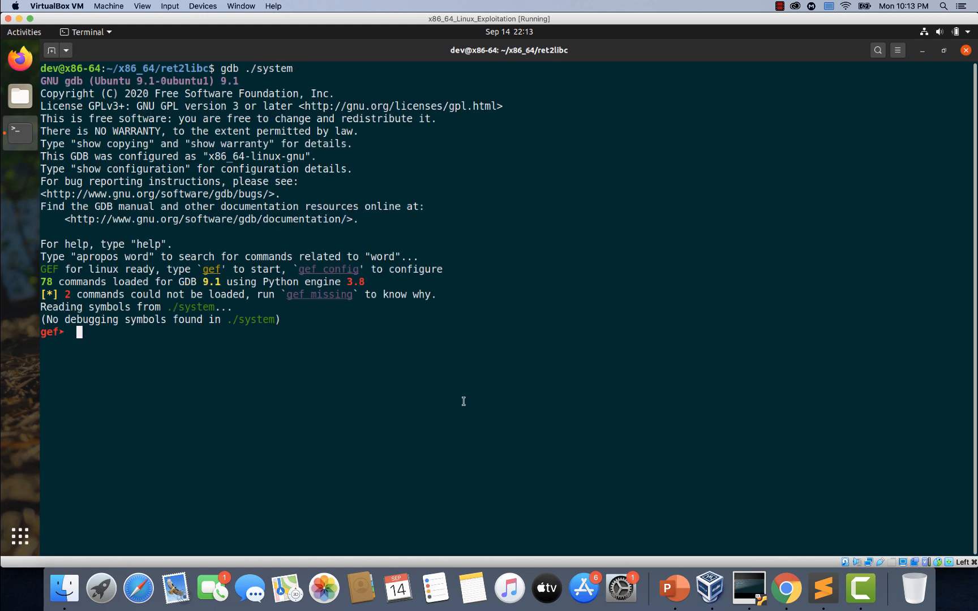
pyautogui.write('d')
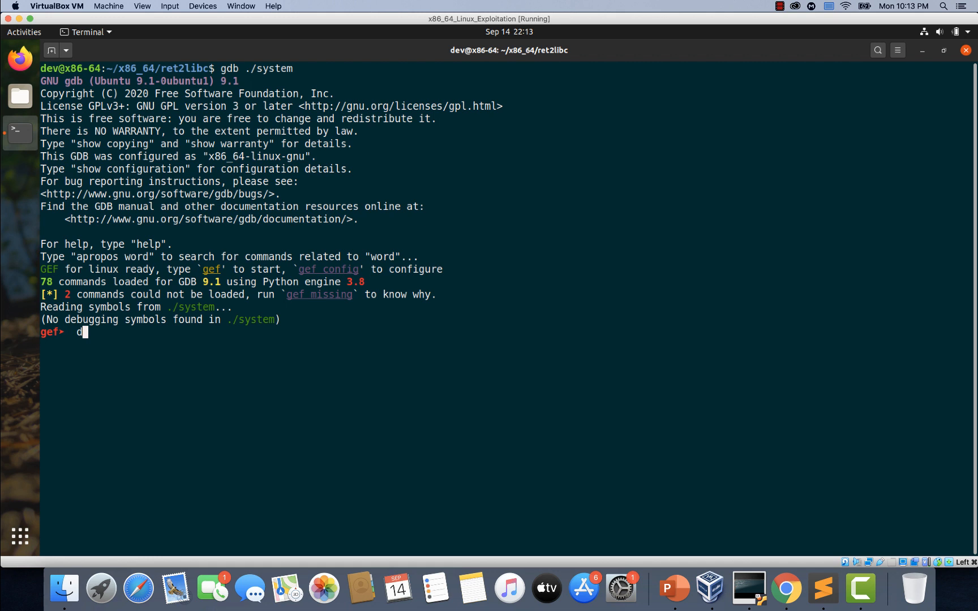
pyautogui.write('isass mi')
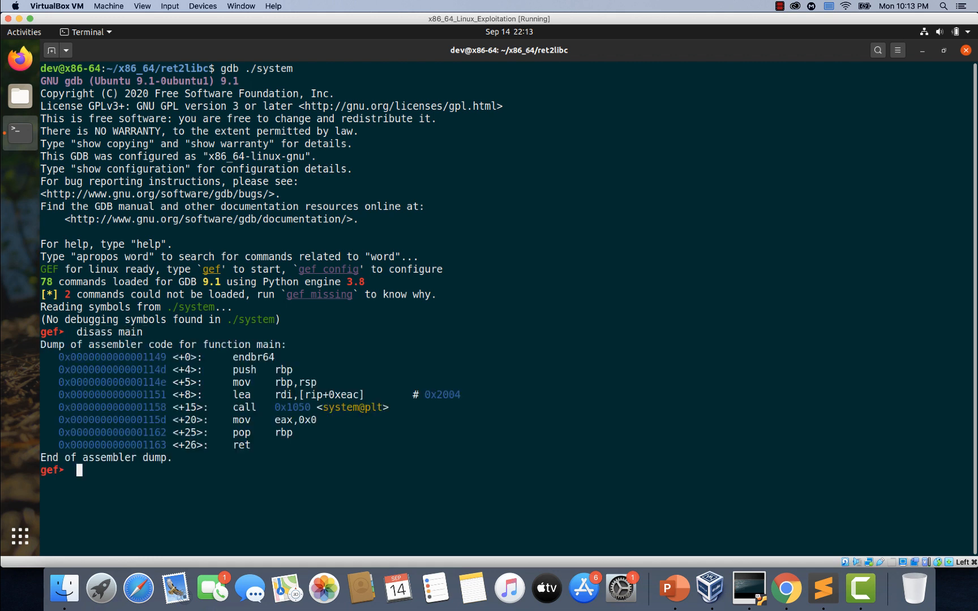
pyautogui.moveTo(386, 404)
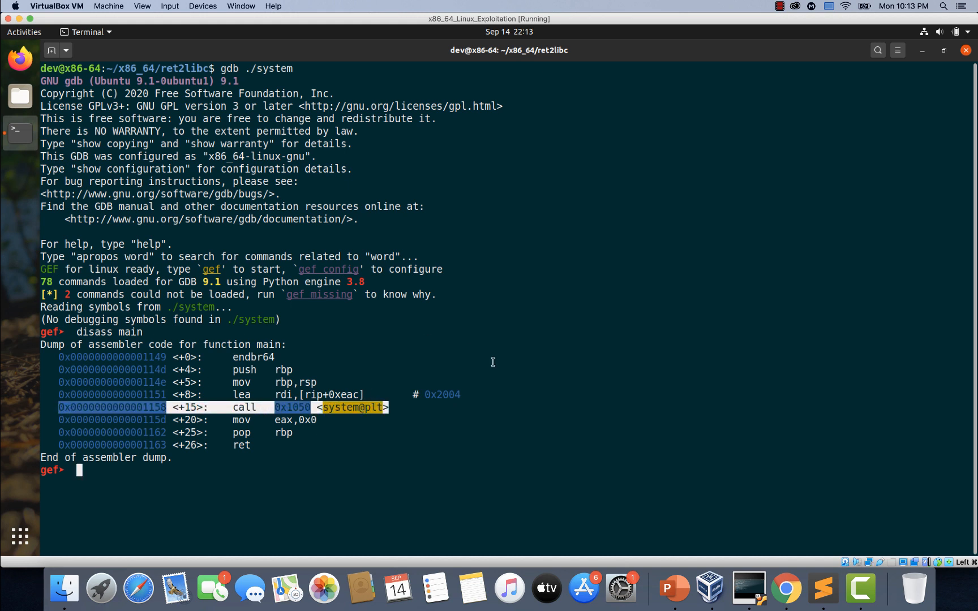
pyautogui.moveTo(287, 404)
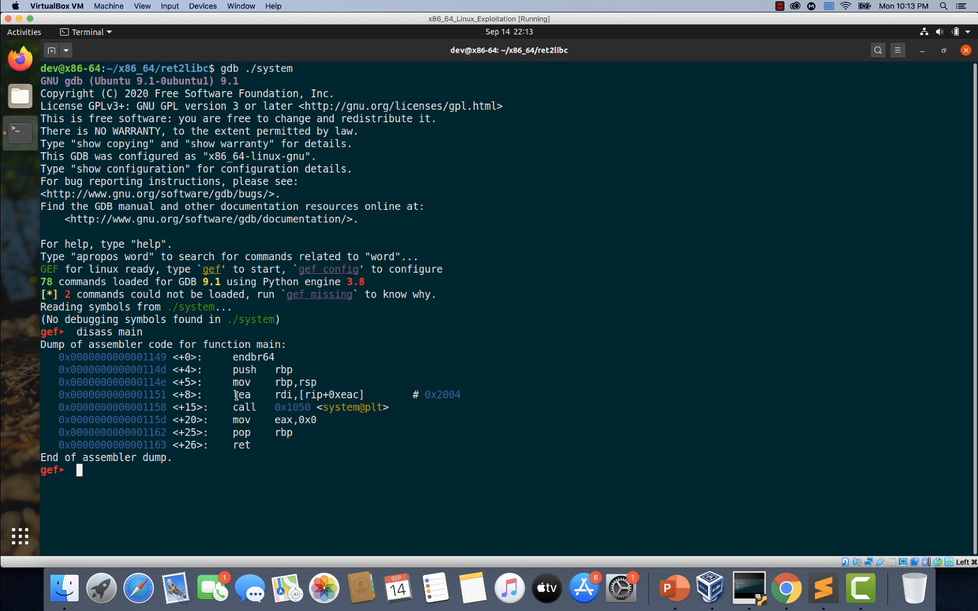
pyautogui.moveTo(209, 390)
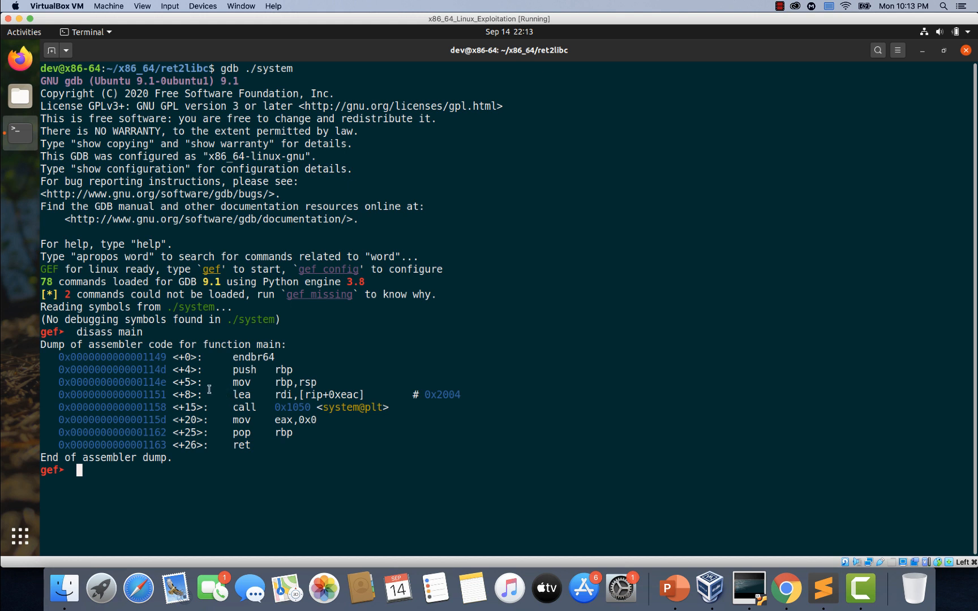
pyautogui.moveTo(232, 395)
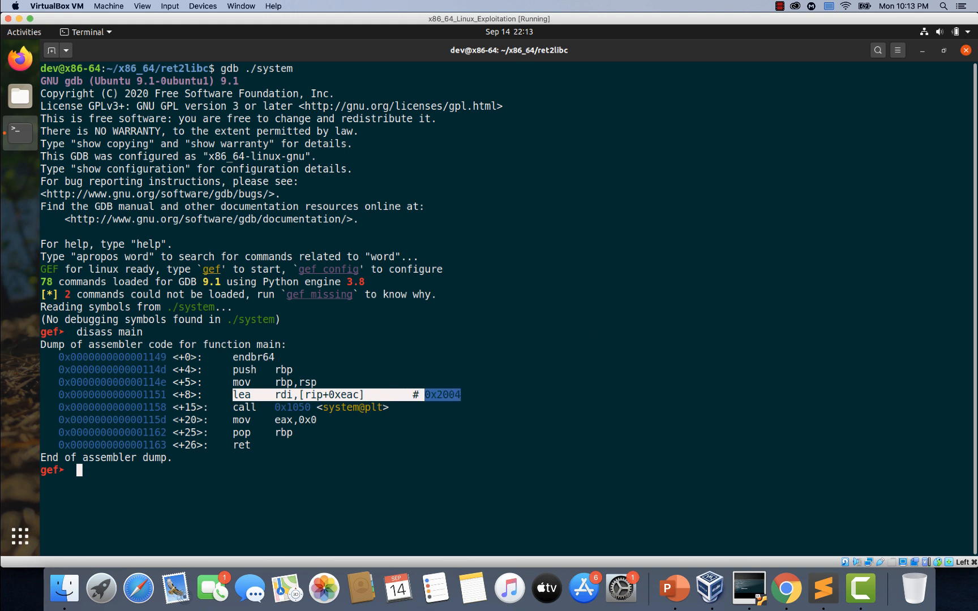
pyautogui.moveTo(489, 403)
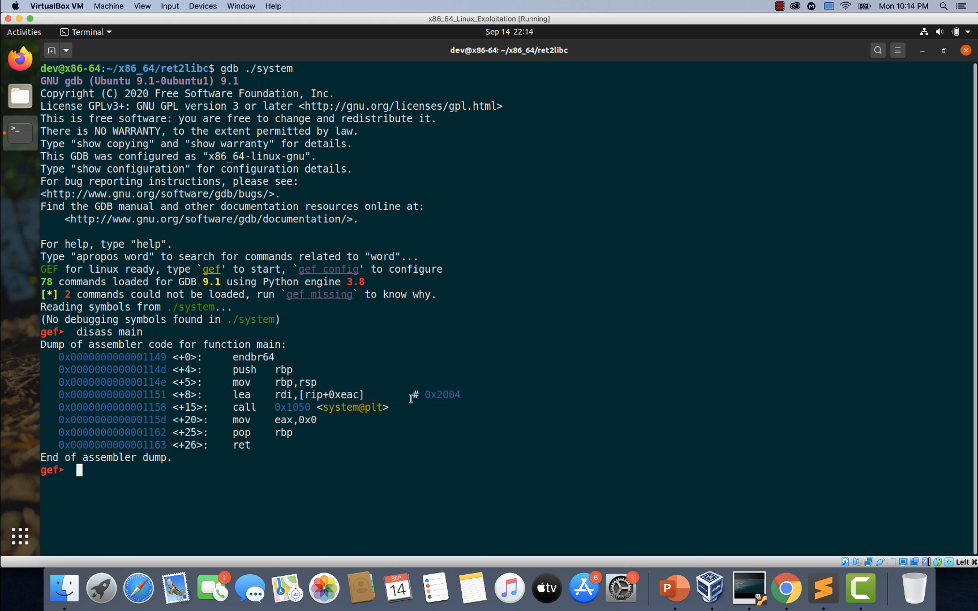
pyautogui.doubleClick(442, 395)
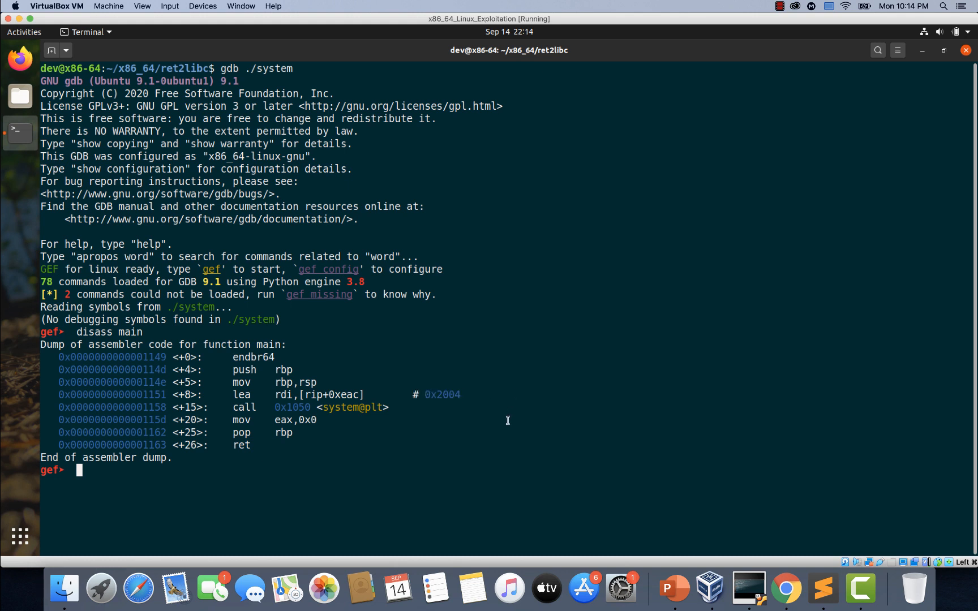
# Step: Examine address 0x2004 with x/s by pasting the copied address
pyautogui.write('x/s')
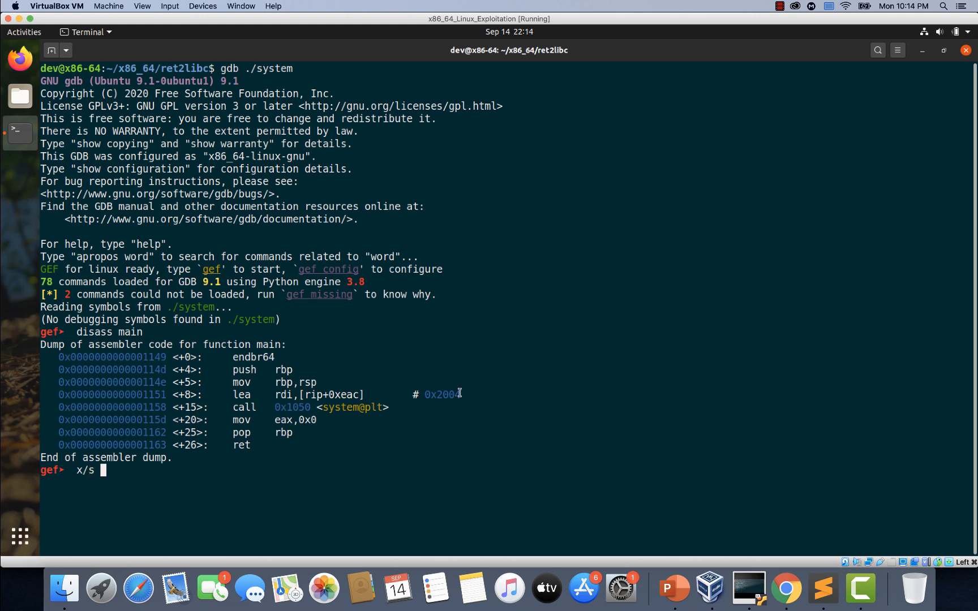
pyautogui.doubleClick(442, 394)
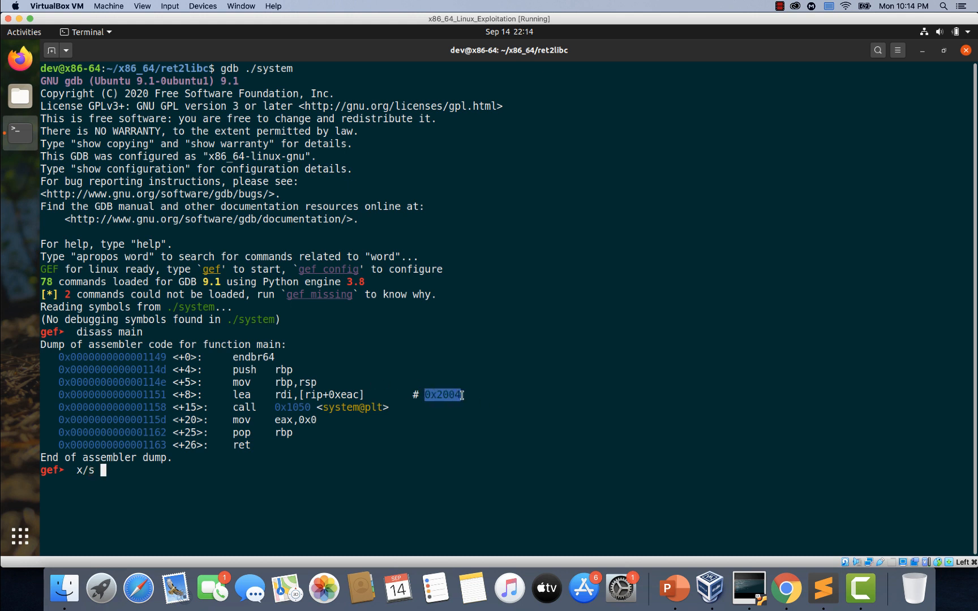
pyautogui.rightClick(442, 395)
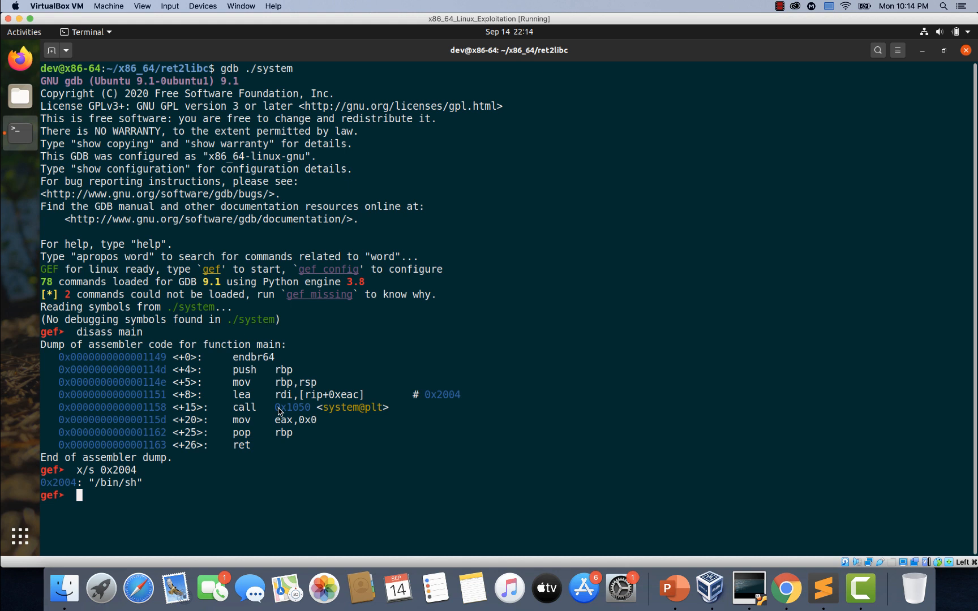
pyautogui.moveTo(336, 330)
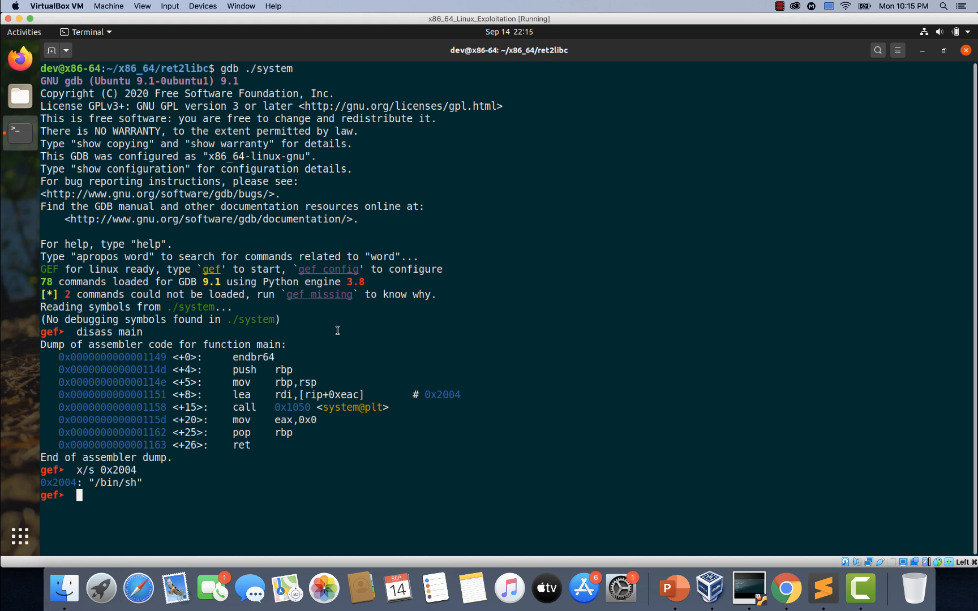
# Step: Set a breakpoint on main, run, and single-step to main+8 before the lea
pyautogui.write('si')
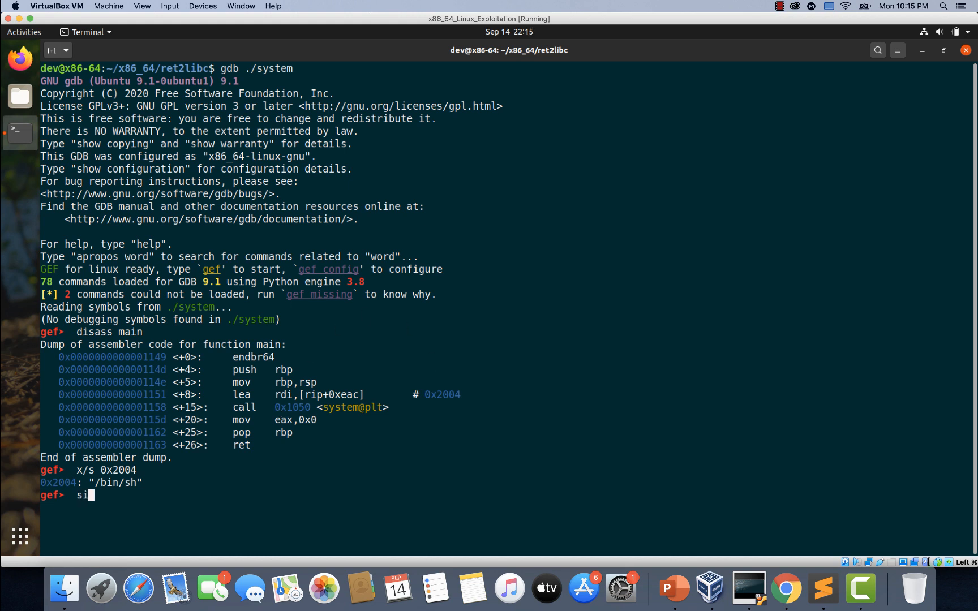
pyautogui.press('Return')
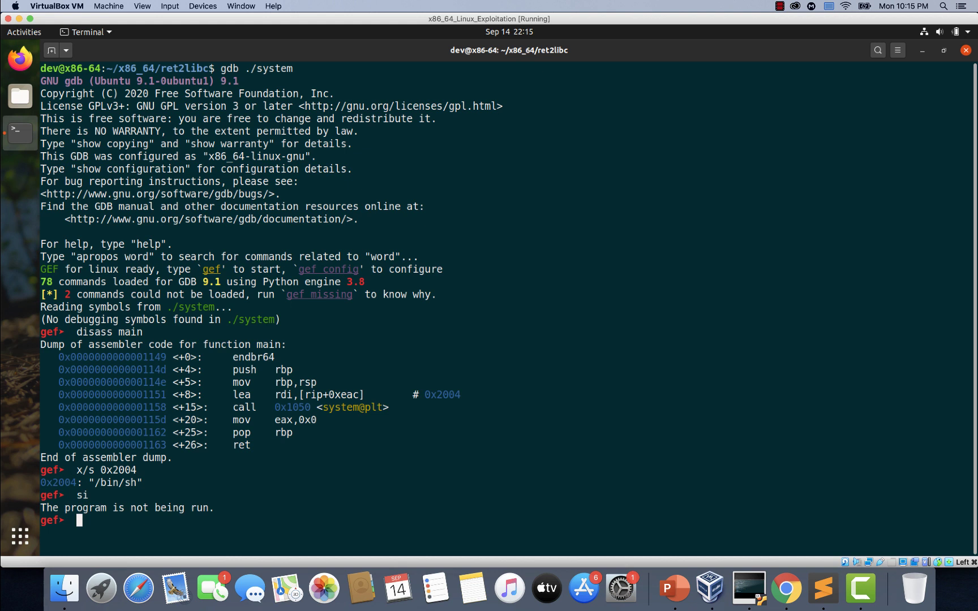
pyautogui.write('b main')
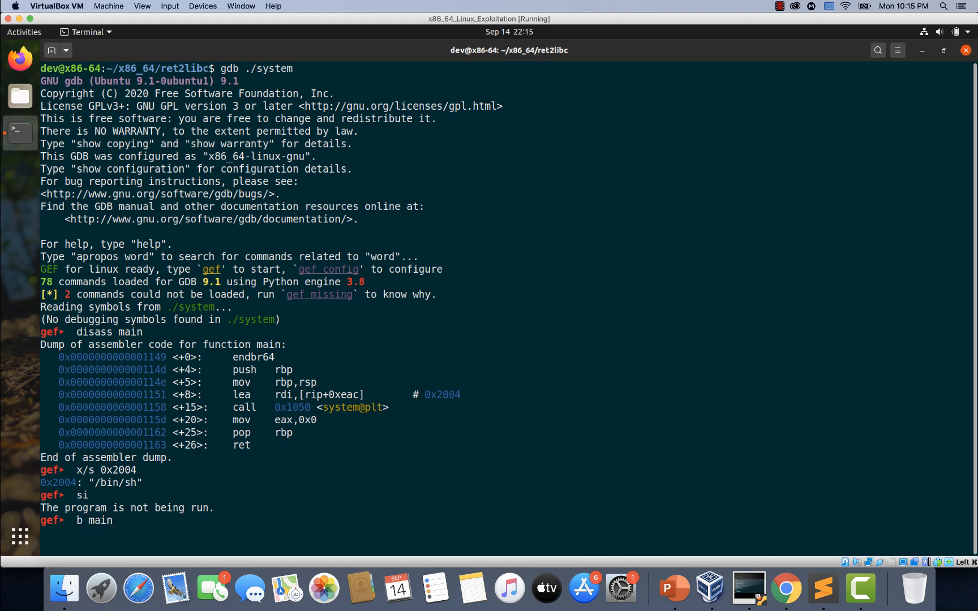
pyautogui.press('Return')
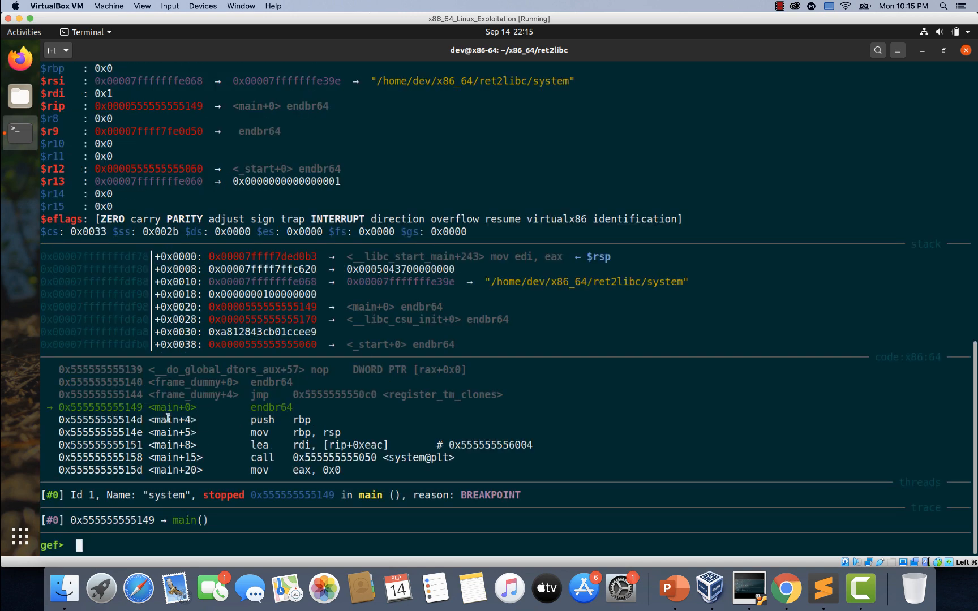
pyautogui.doubleClick(262, 419)
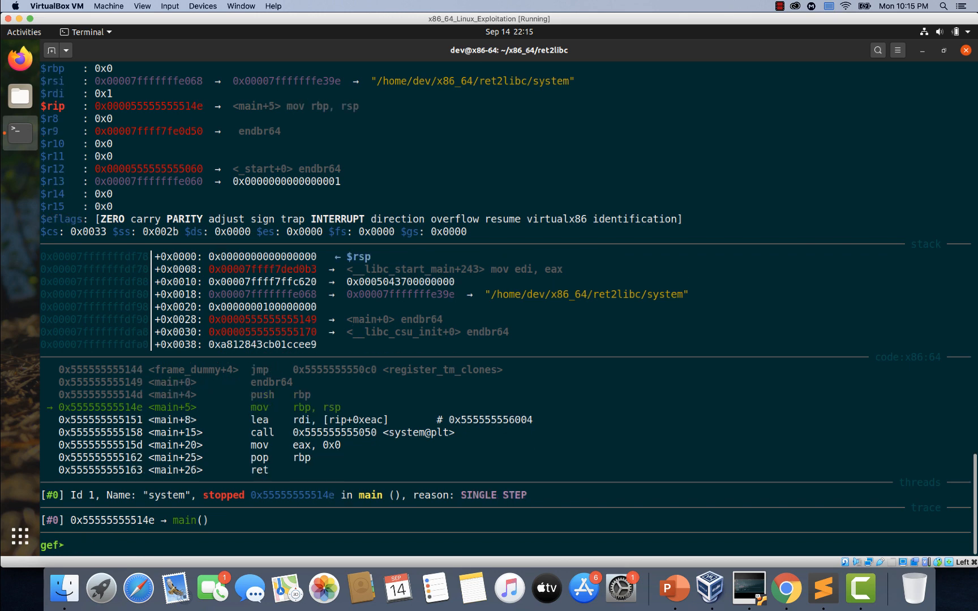
pyautogui.press('Return')
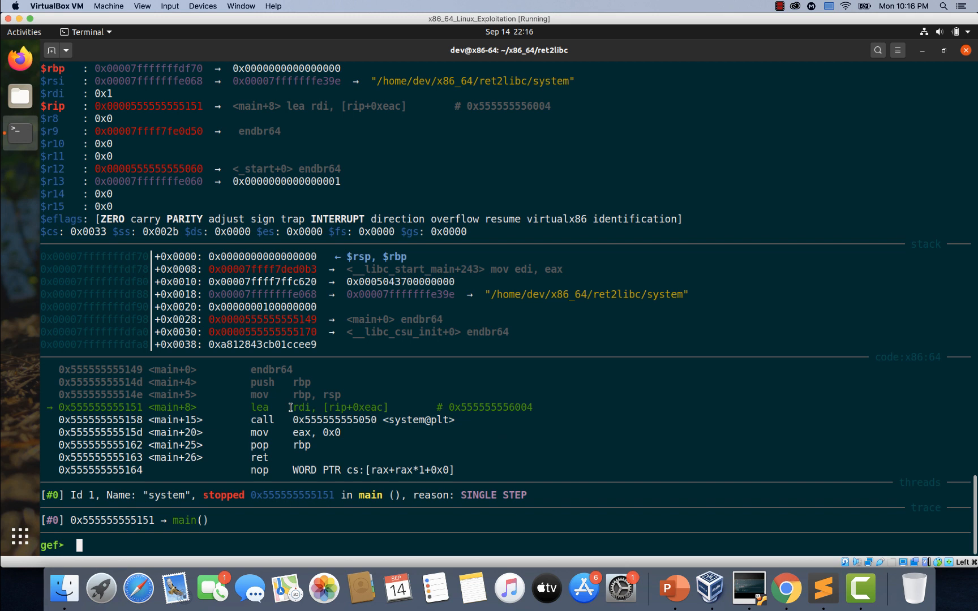
pyautogui.moveTo(252, 408)
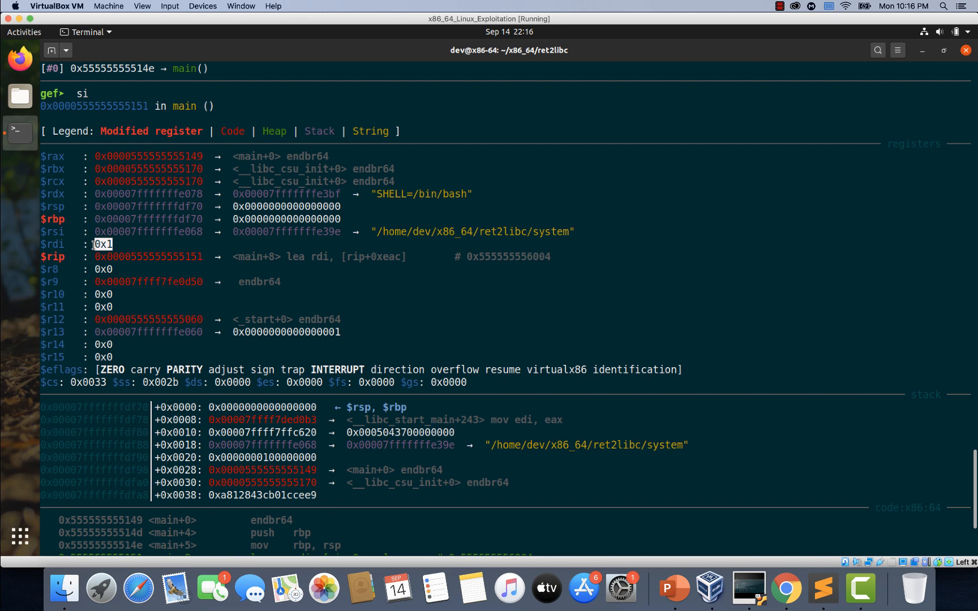
# Step: Step over the lea and select rdi's hex value 0x0068732f6e69622f
pyautogui.press('Return')
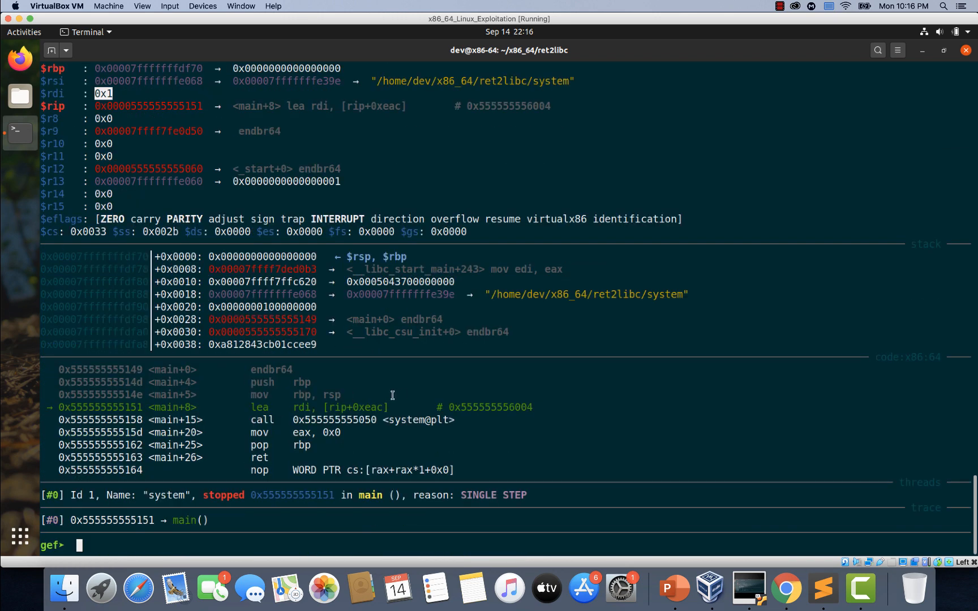
pyautogui.press('Return')
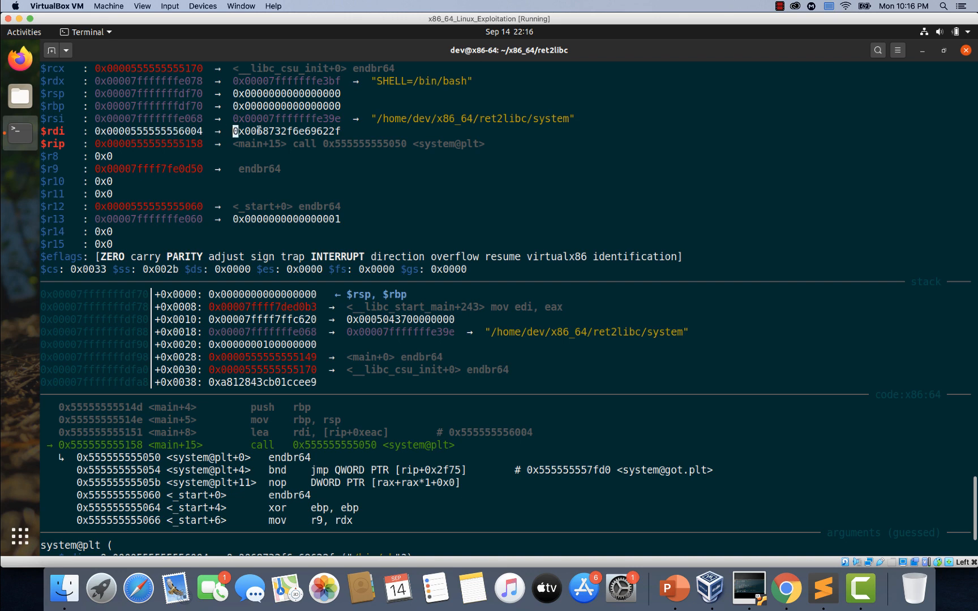
pyautogui.doubleClick(286, 131)
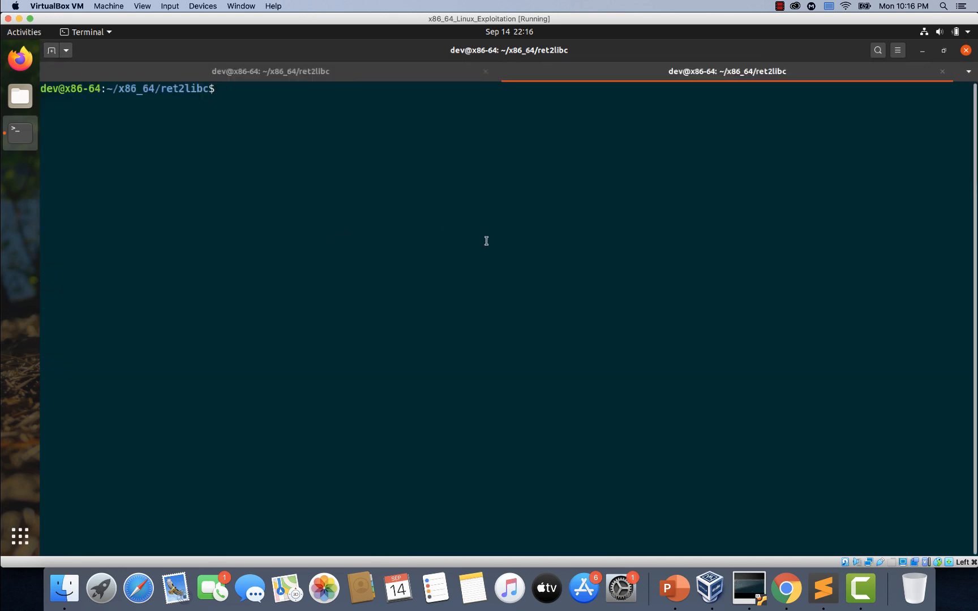
# Step: Decode 0x0068732f6e69622f with echo piped into xxd -r -p
pyautogui.write('echo')
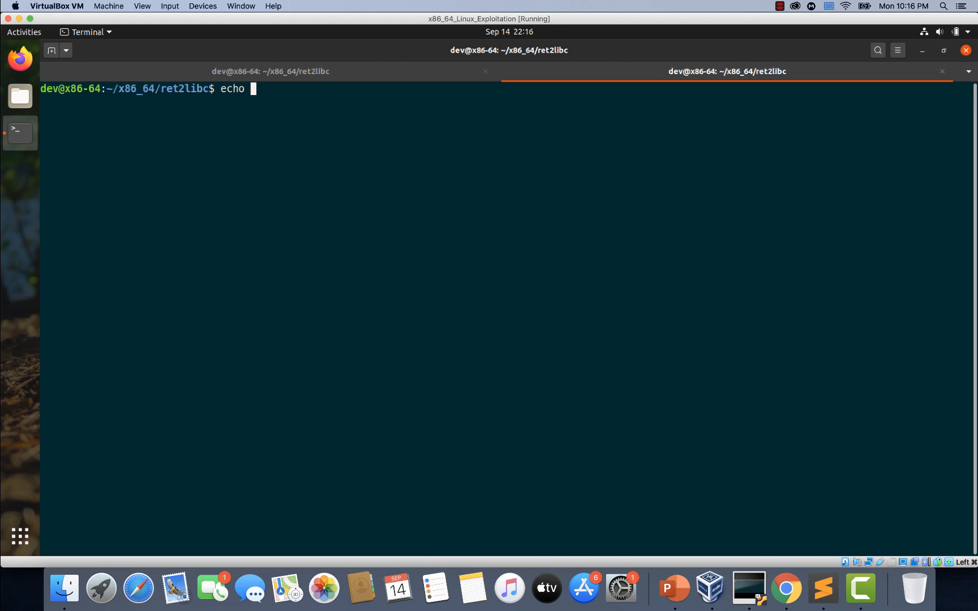
pyautogui.write('0x0068732f6e69622f')
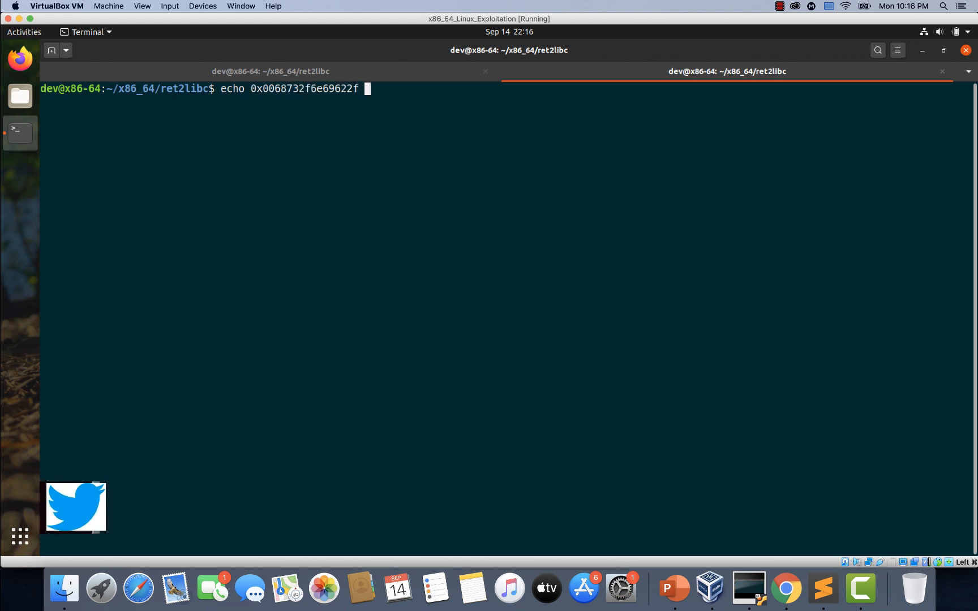
pyautogui.write('| xx')
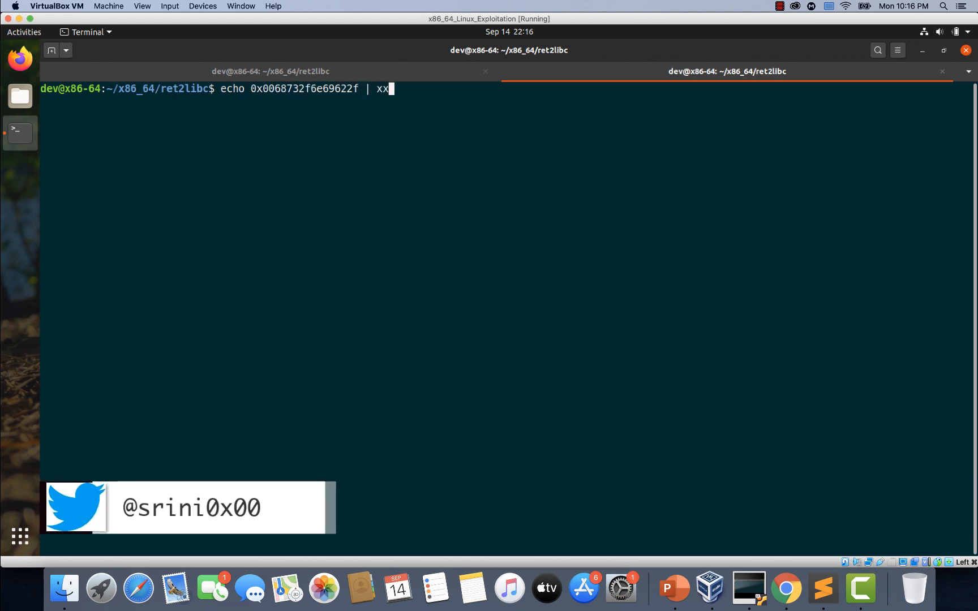
pyautogui.write('d -')
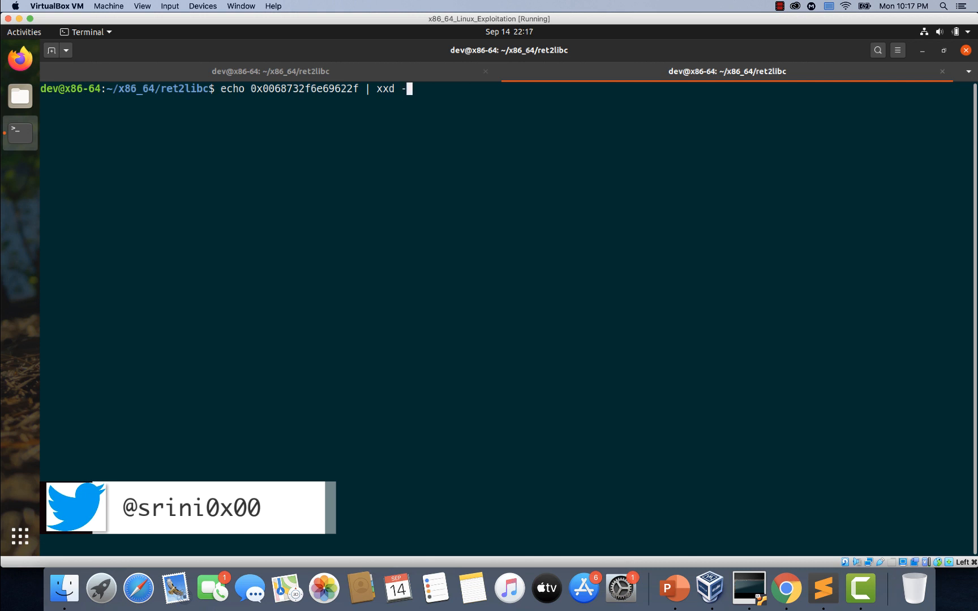
pyautogui.write('r -p')
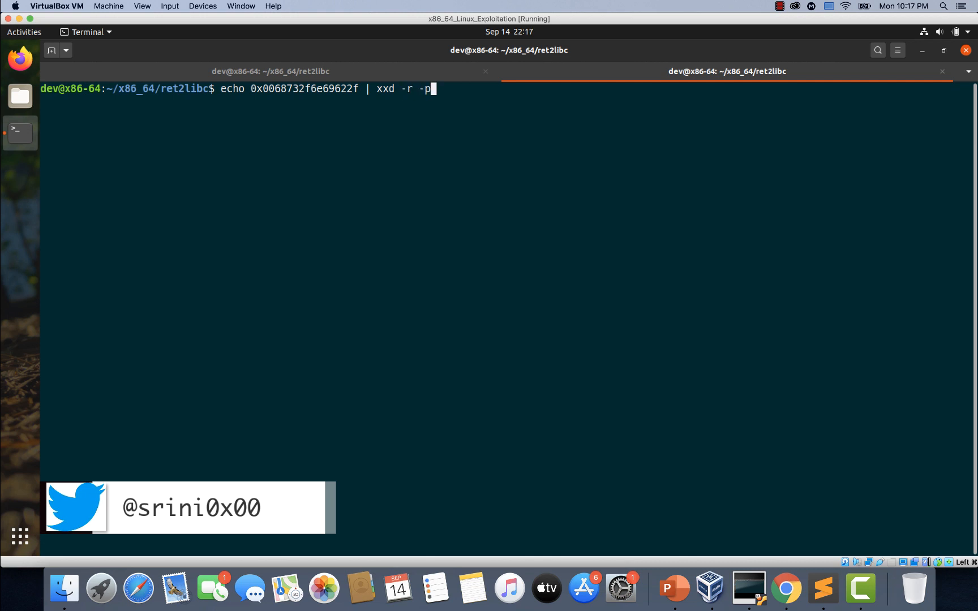
pyautogui.press('Return')
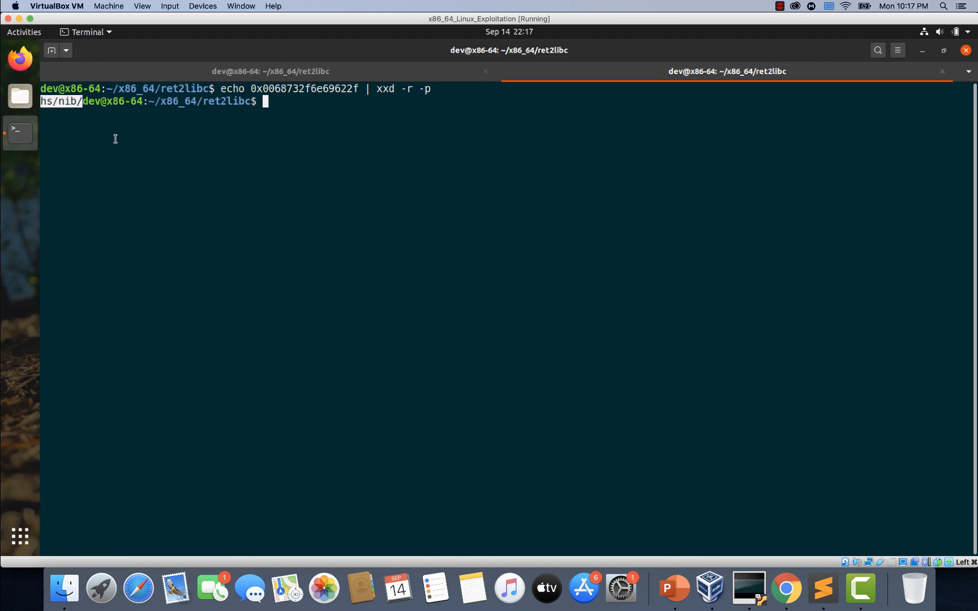
pyautogui.moveTo(124, 146)
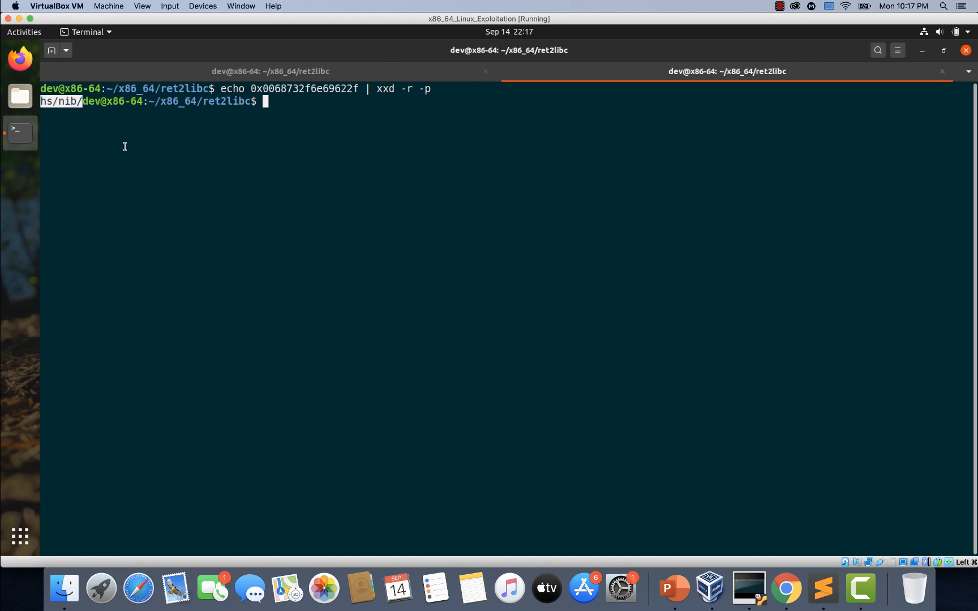